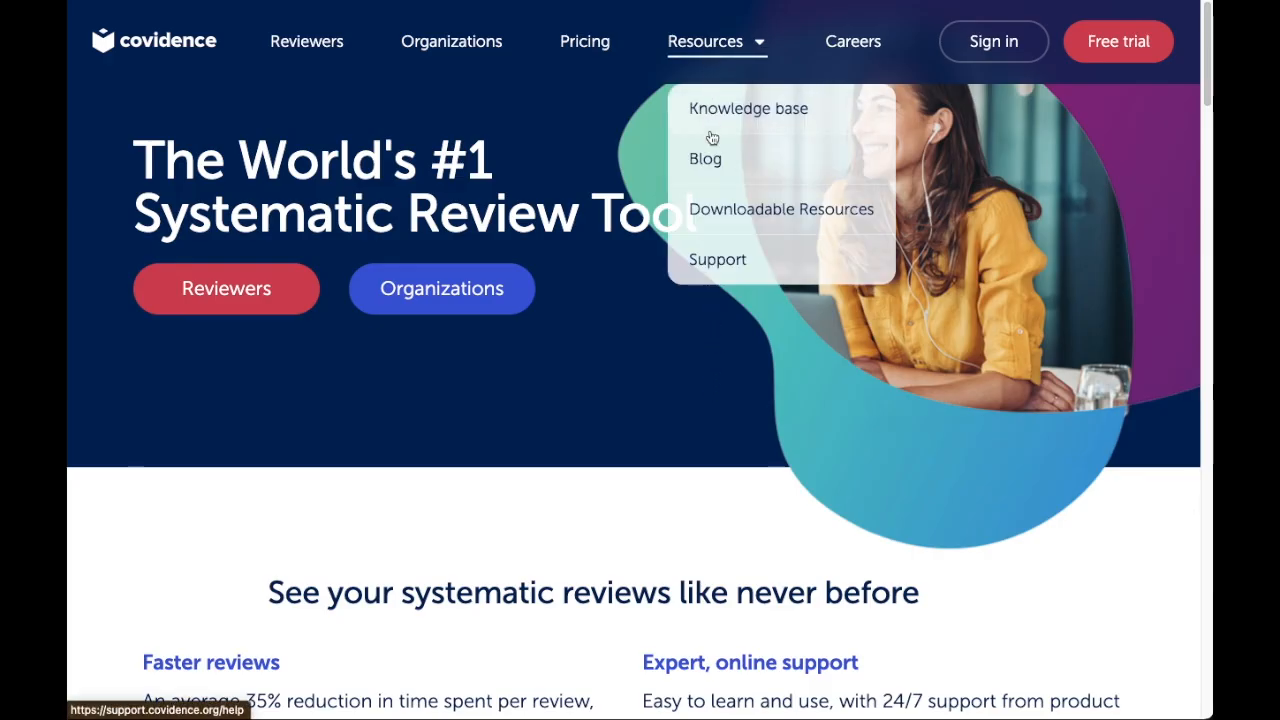
Step: Browse the Downloadable Resources page to the Data Extraction for Intervention Systematic Reviews guide
{"action": "left_click", "coordinate": [780, 210]}
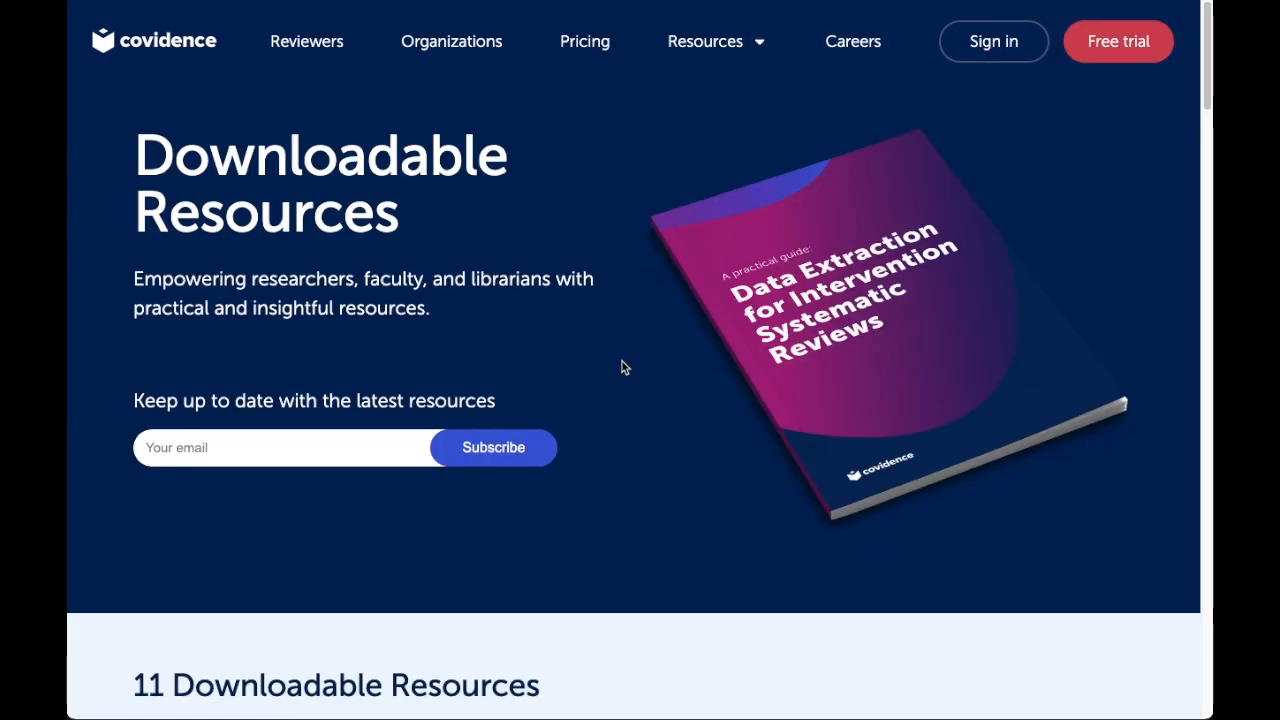
{"action": "scroll", "scroll_direction": "down", "scroll_amount": 3}
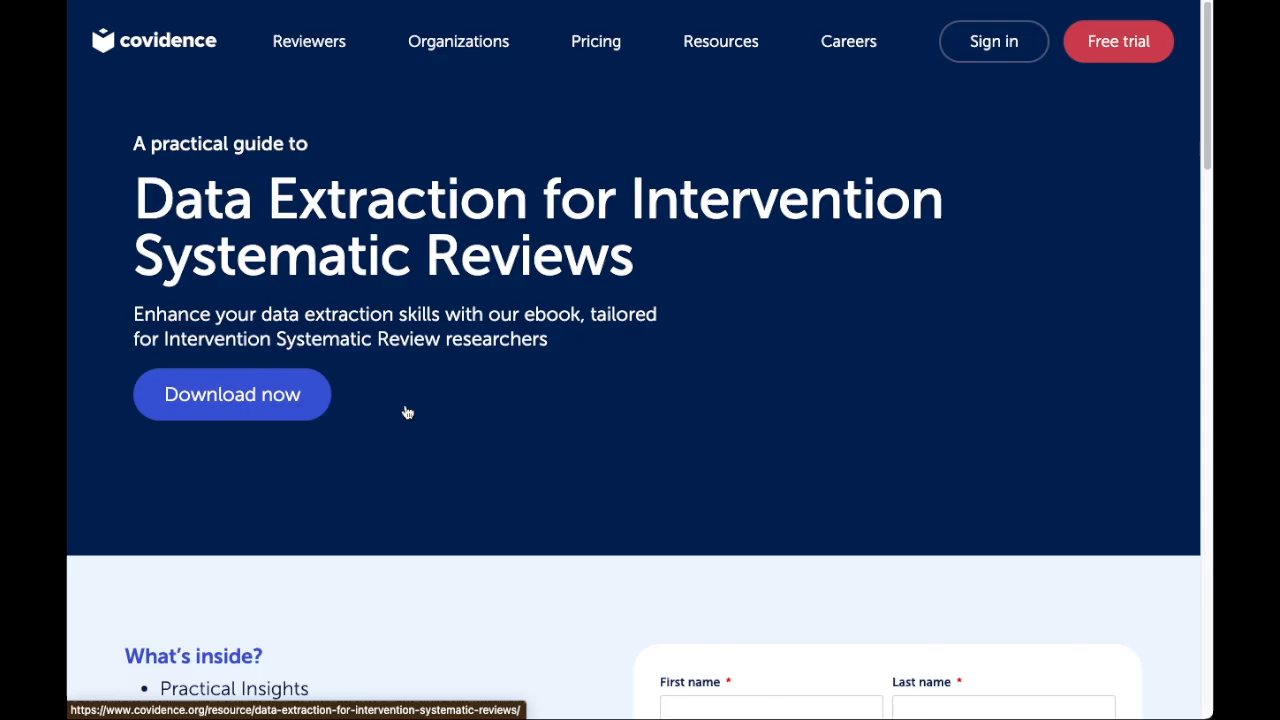
{"action": "scroll", "scroll_direction": "down", "scroll_amount": 3}
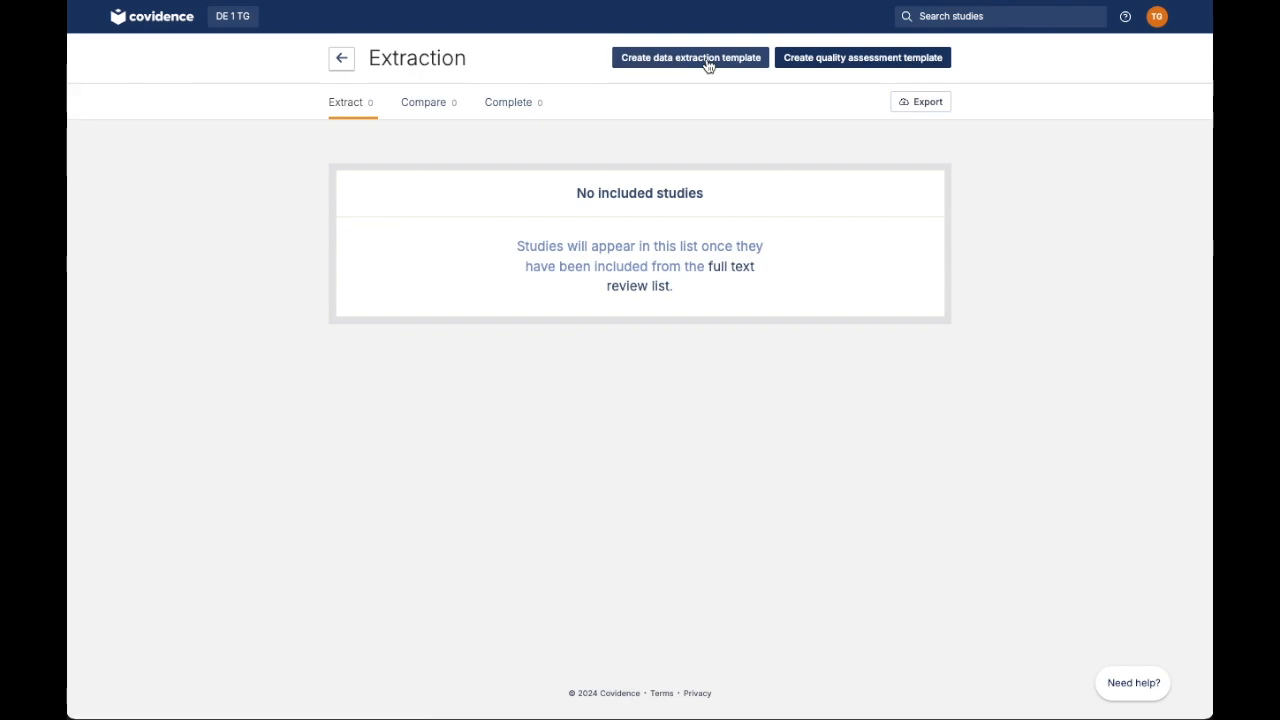
Step: Create a data extraction template and review its default Identification, Methods, Population and Interventions sections
{"action": "left_click", "coordinate": [690, 56]}
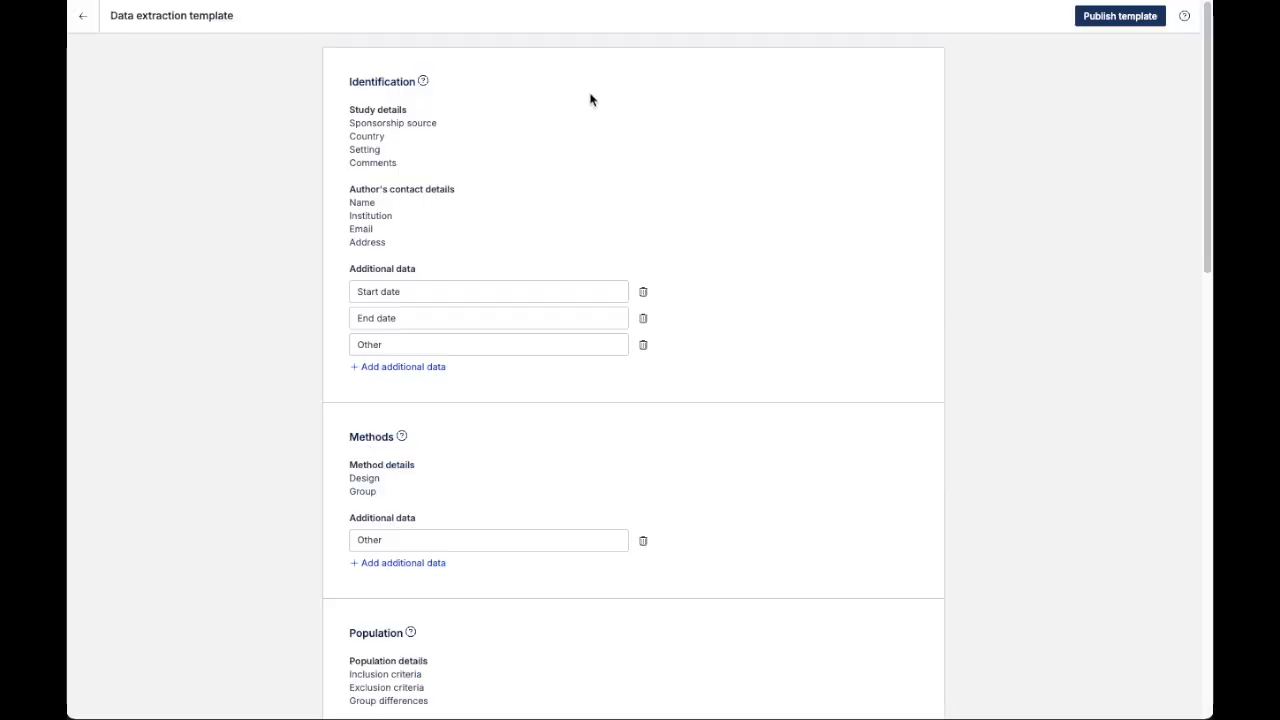
{"action": "mouse_move", "coordinate": [504, 456]}
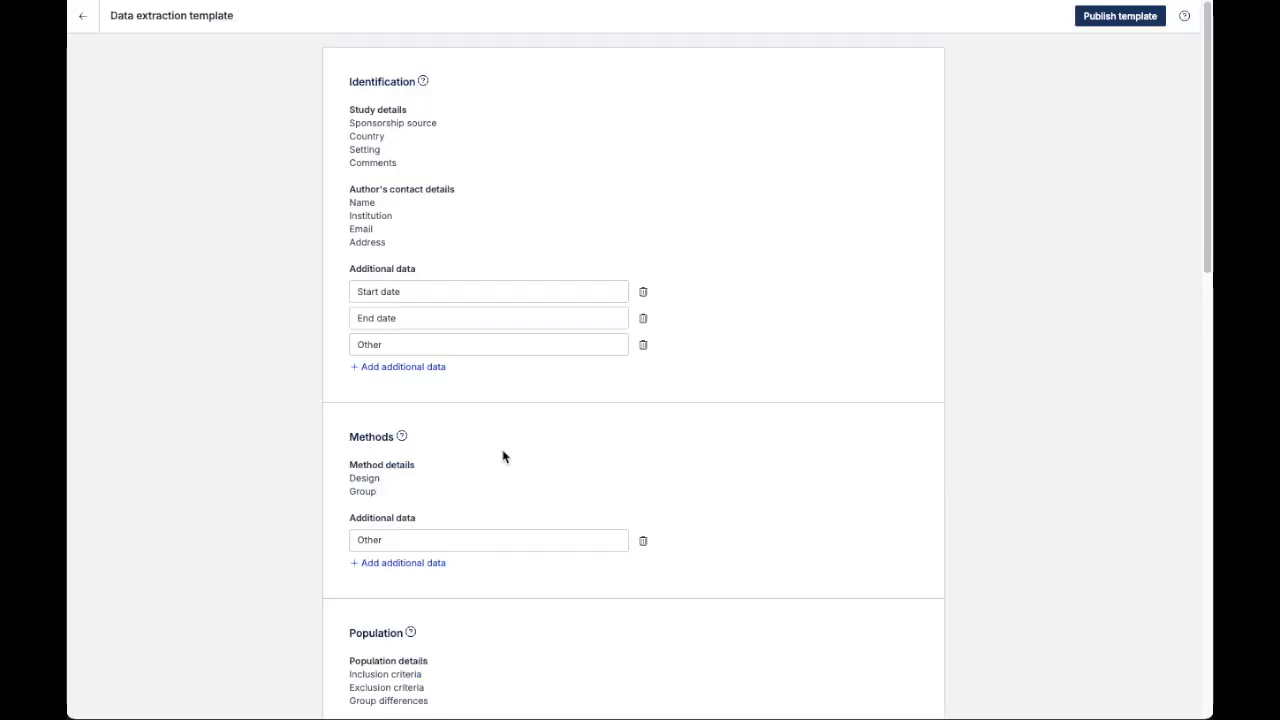
{"action": "scroll", "scroll_direction": "down", "scroll_amount": 3}
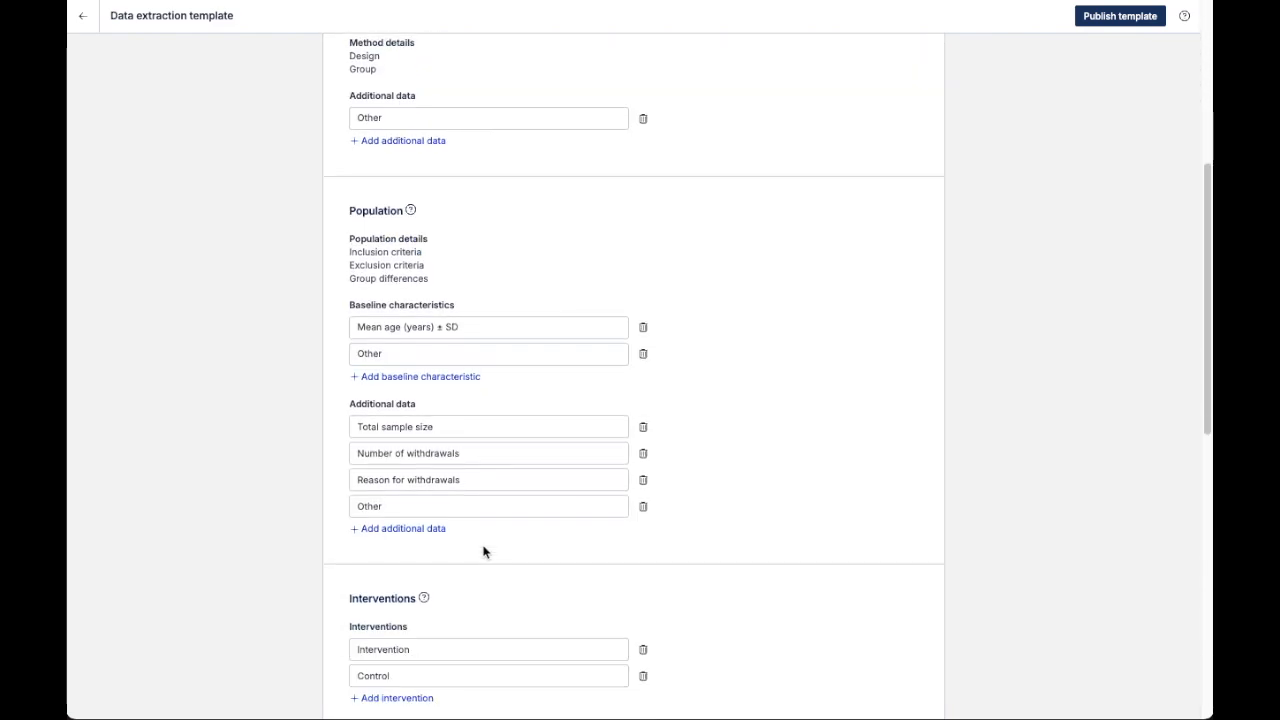
{"action": "scroll", "scroll_direction": "down", "scroll_amount": 3}
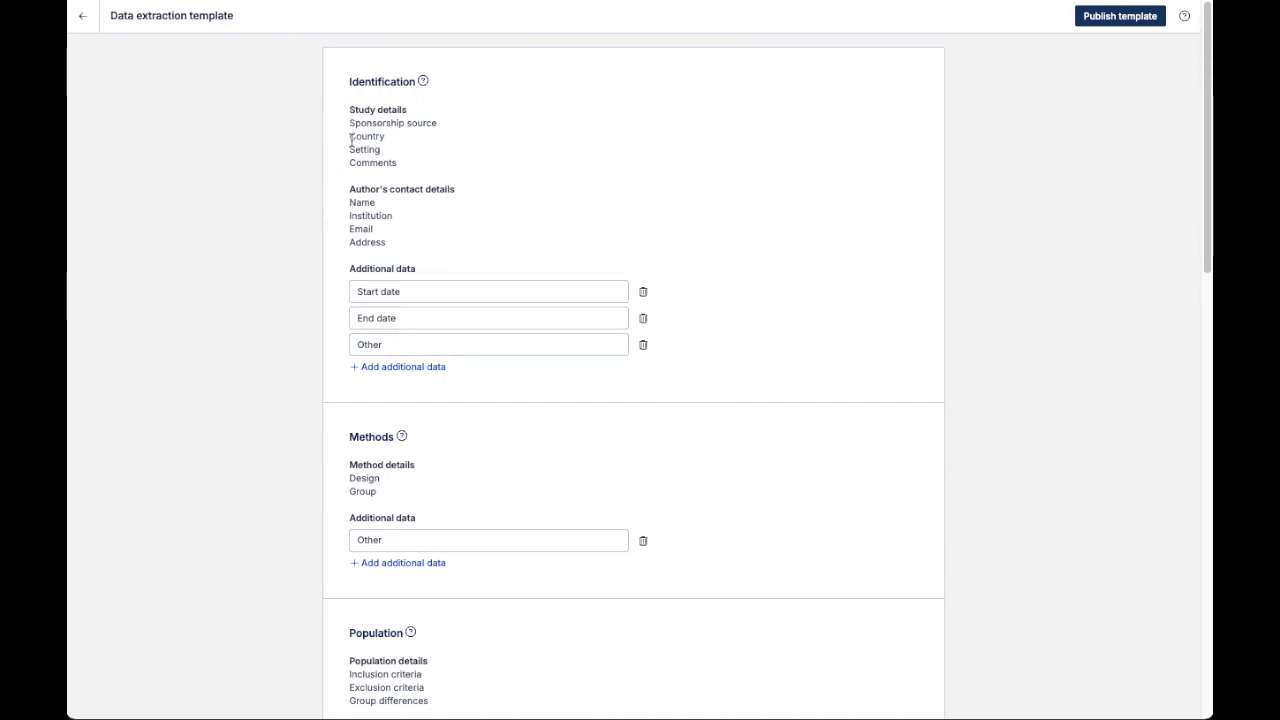
{"action": "mouse_move", "coordinate": [338, 256]}
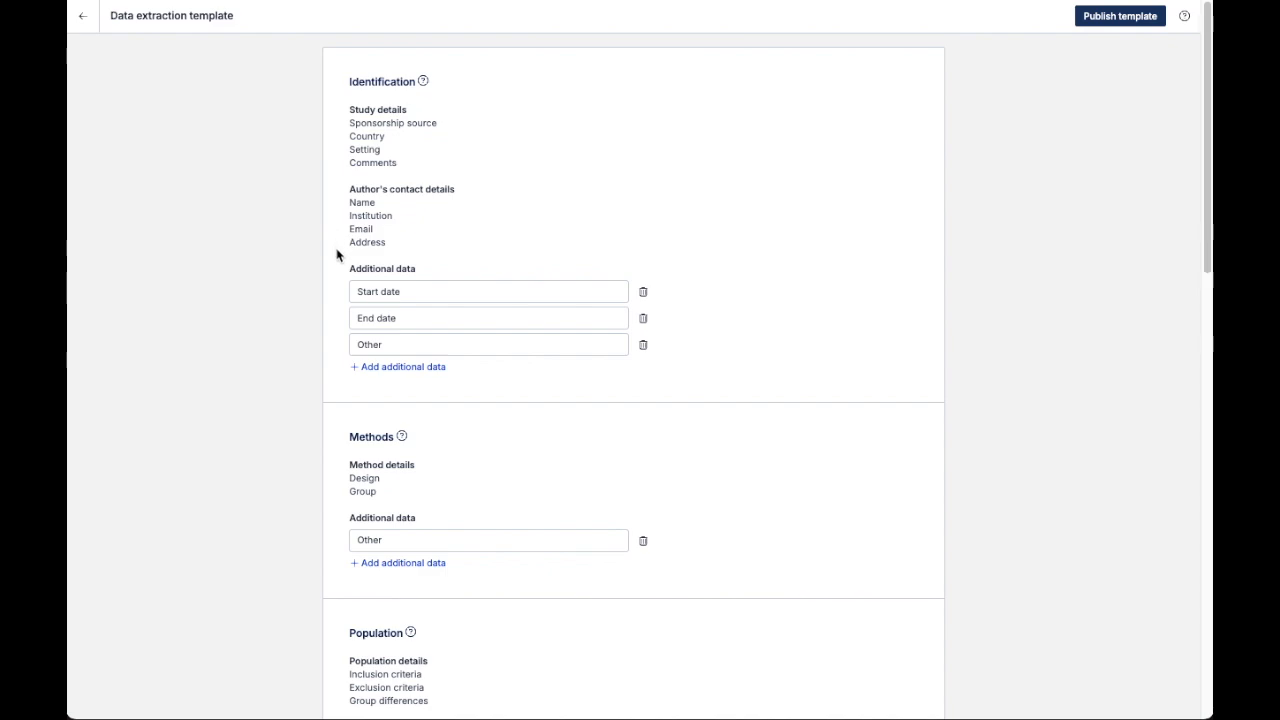
{"action": "mouse_move", "coordinate": [338, 278]}
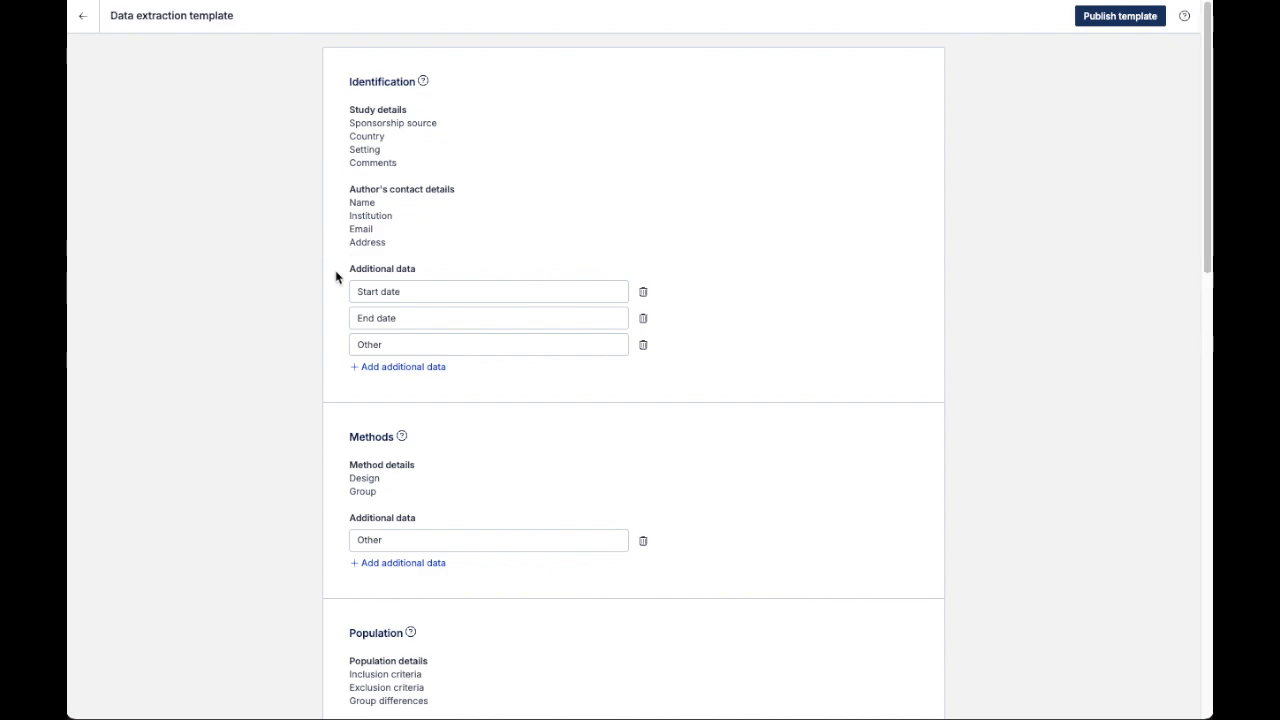
{"action": "mouse_move", "coordinate": [440, 318]}
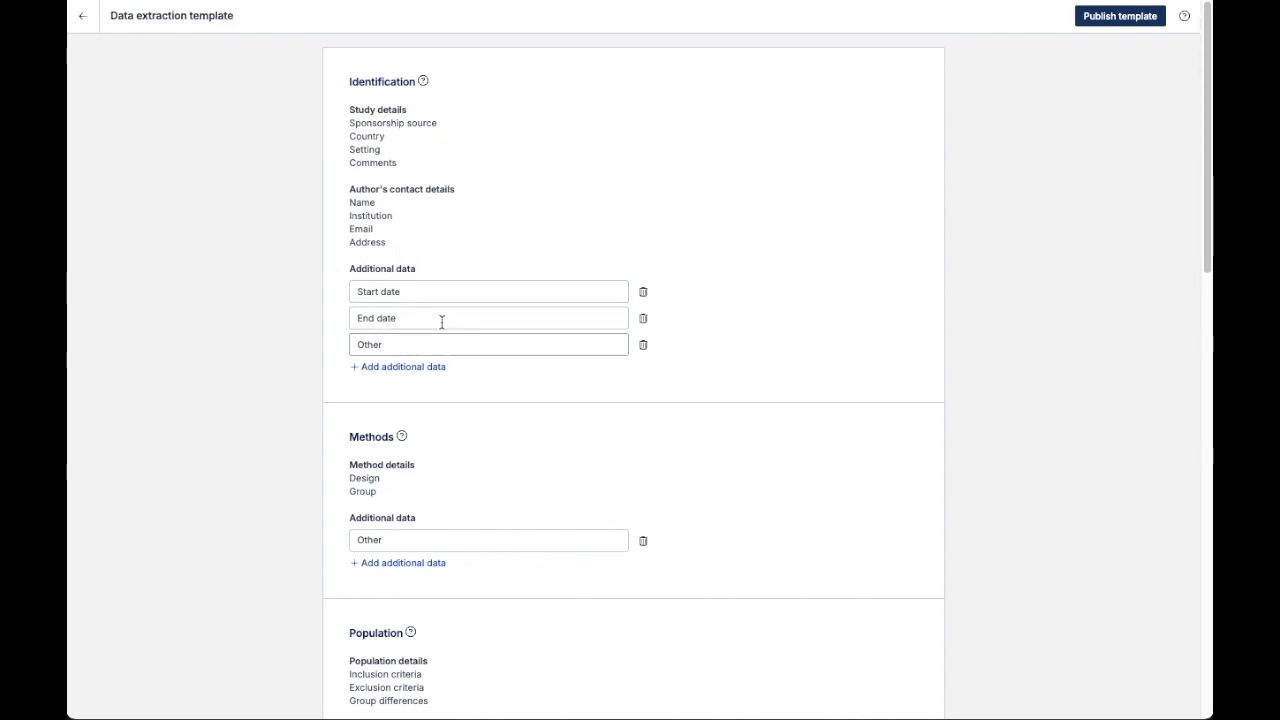
{"action": "left_click", "coordinate": [488, 292]}
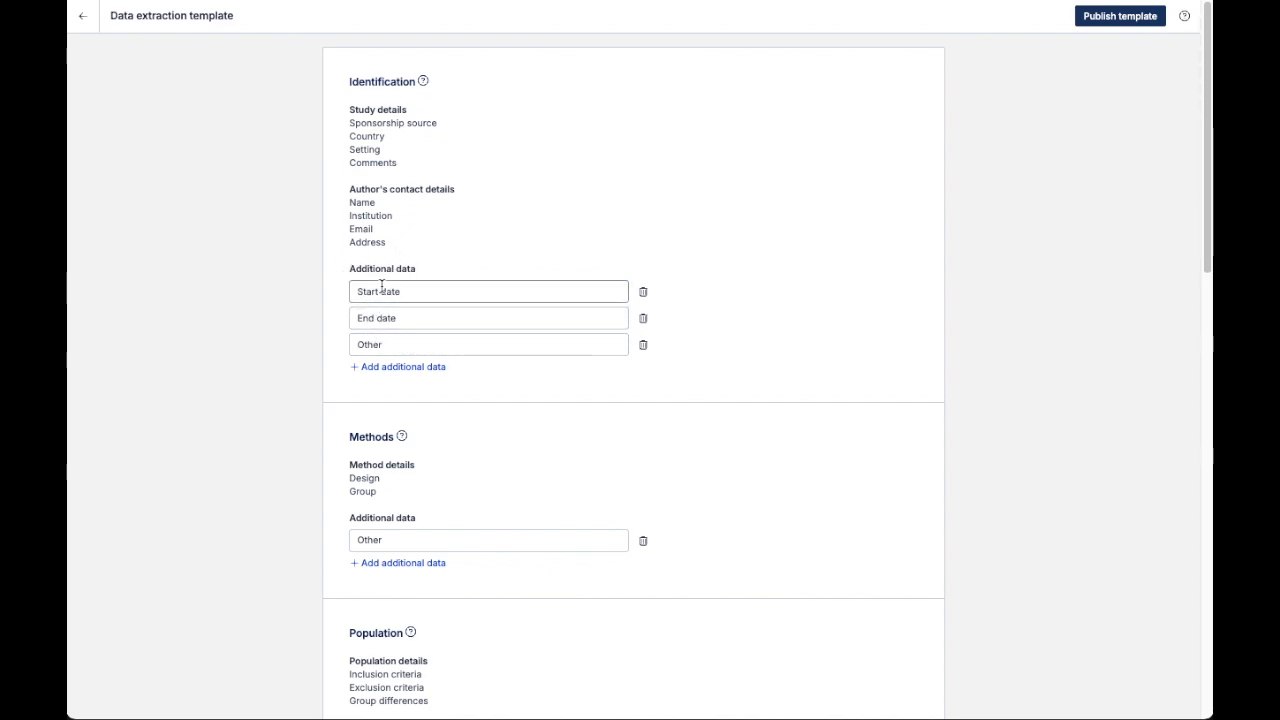
{"action": "mouse_move", "coordinate": [656, 370]}
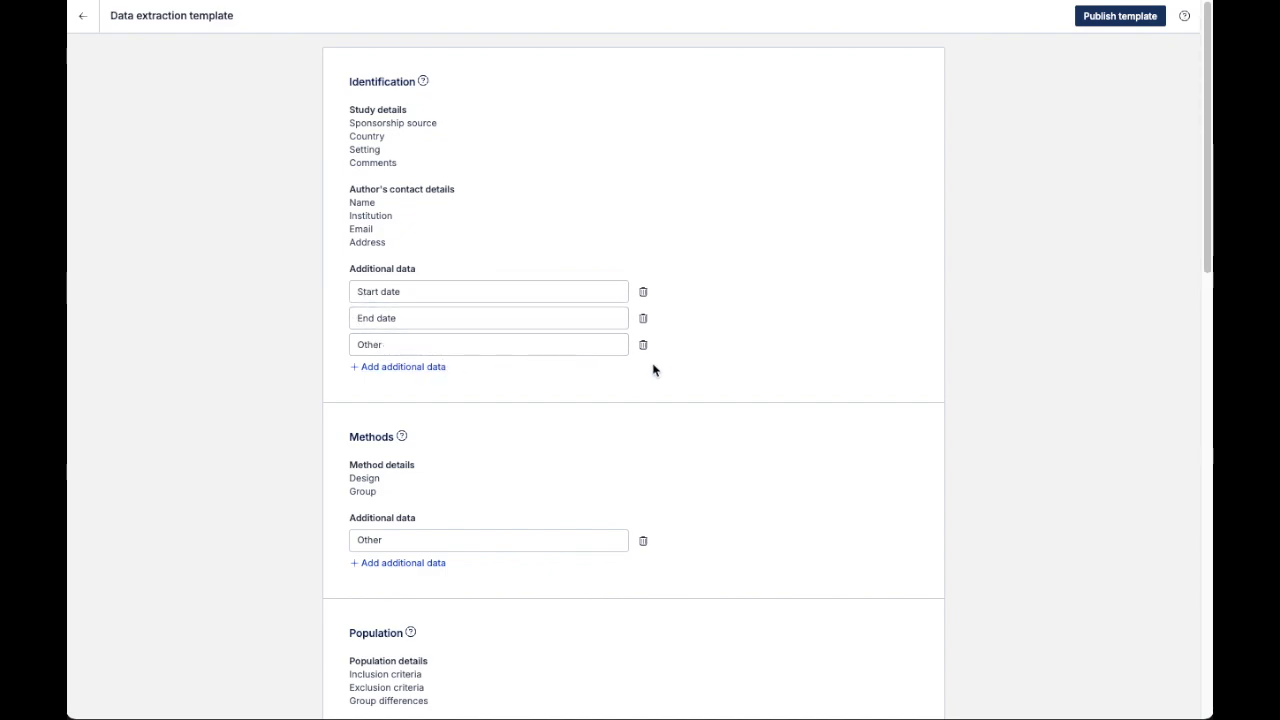
Step: Rename the Methods section's Other additional data item to 'STudy aim'
{"action": "scroll", "scroll_direction": "down", "scroll_amount": 3}
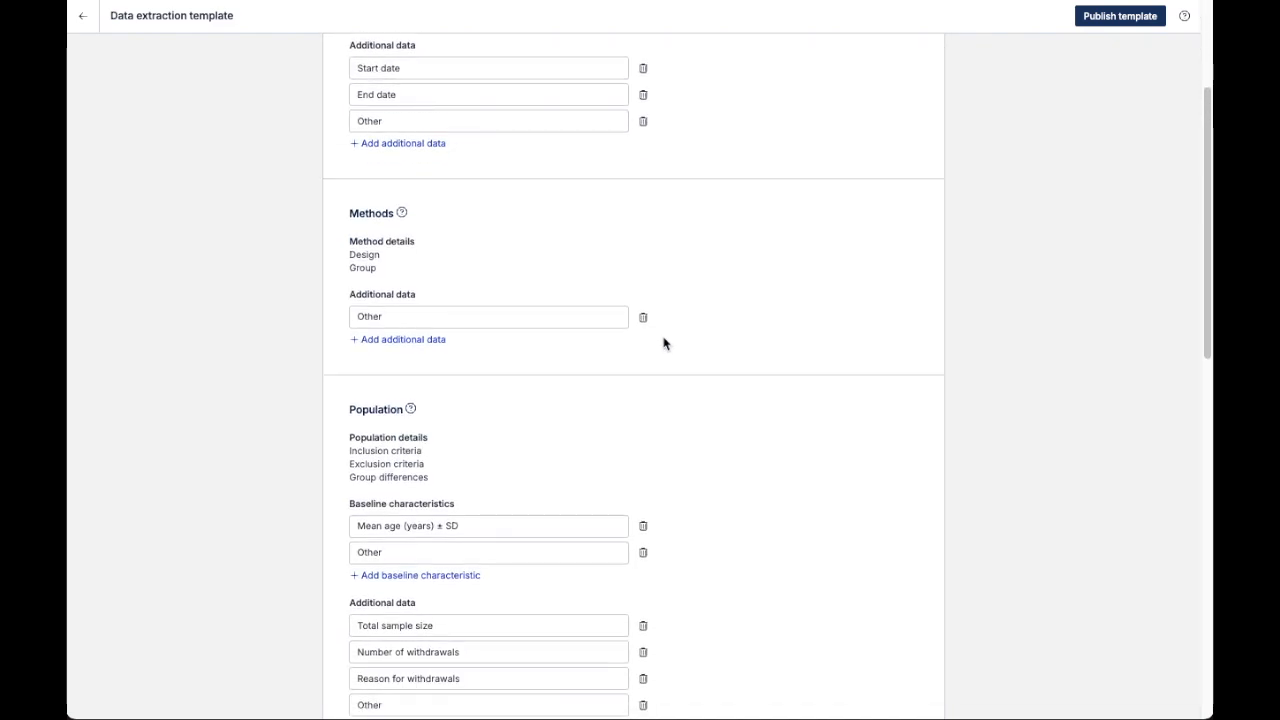
{"action": "mouse_move", "coordinate": [448, 344]}
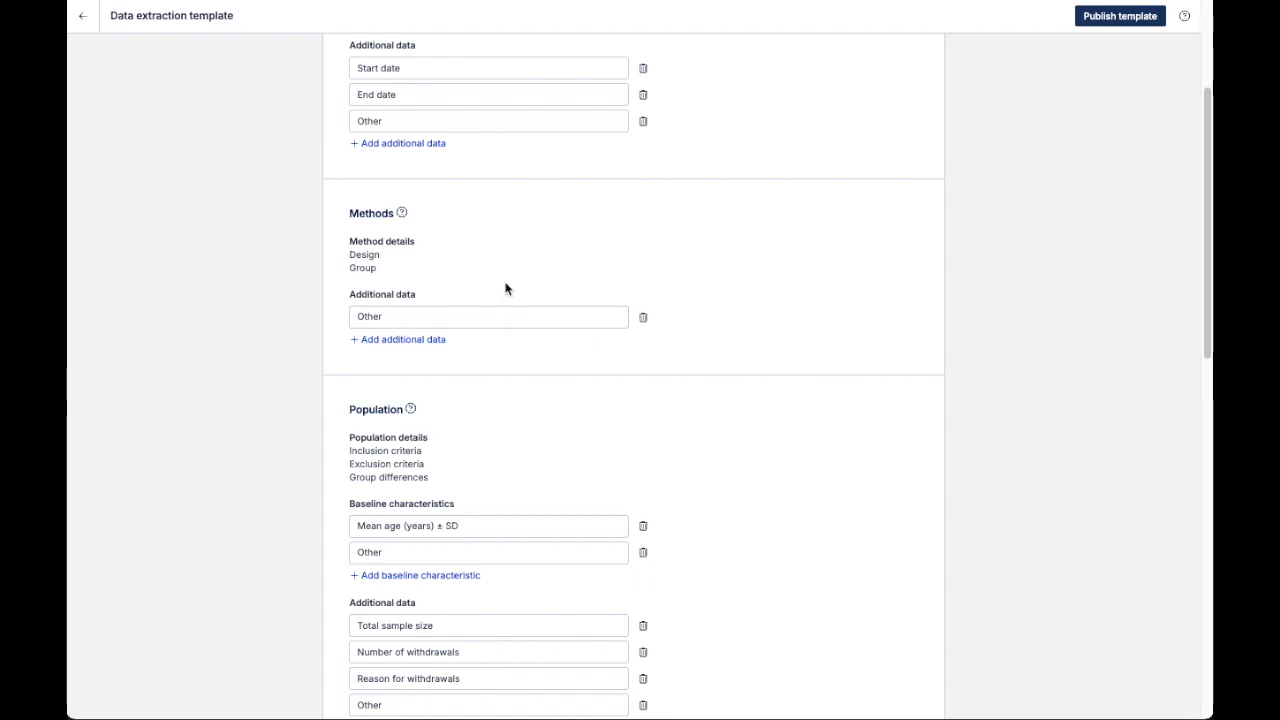
{"action": "mouse_move", "coordinate": [428, 304]}
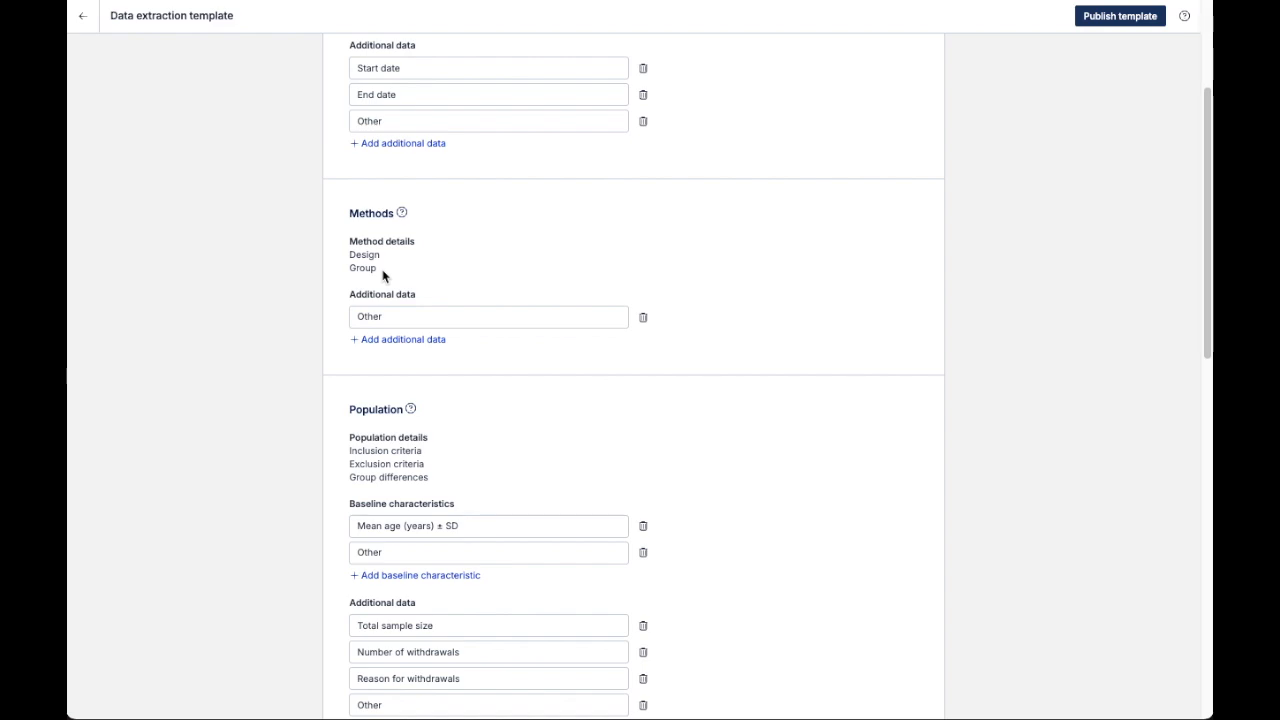
{"action": "mouse_move", "coordinate": [422, 296]}
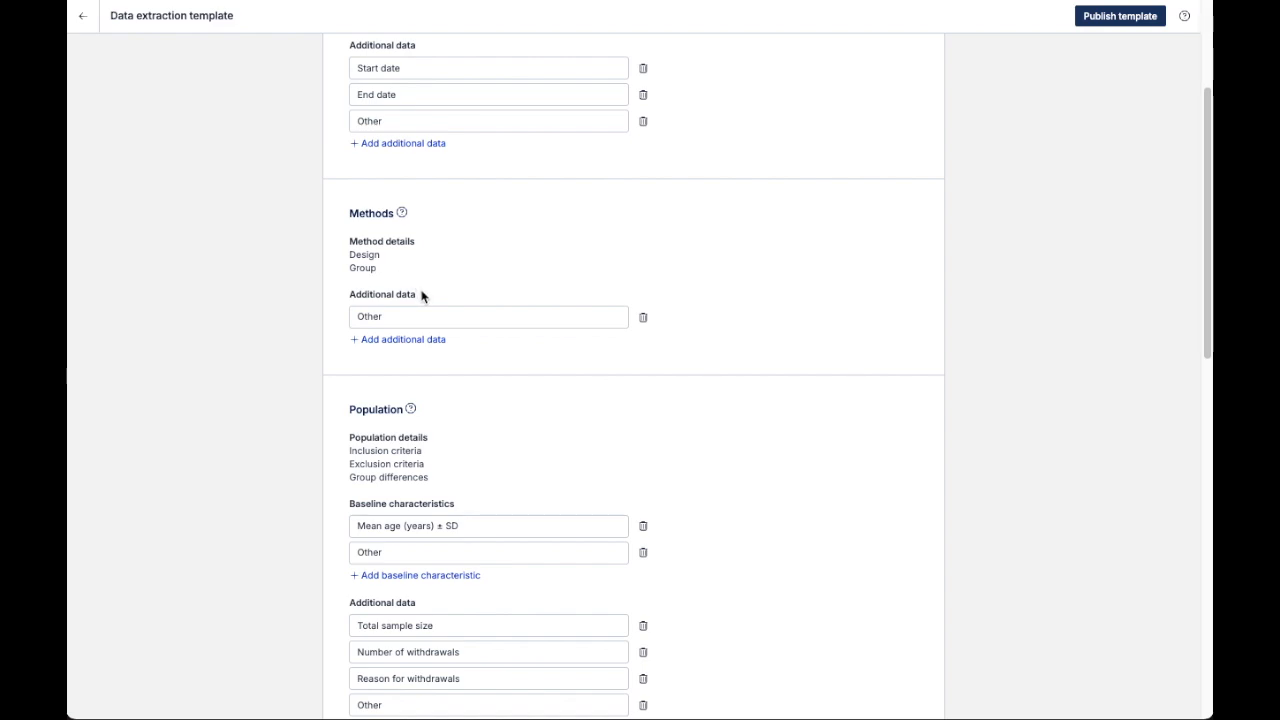
{"action": "mouse_move", "coordinate": [416, 310]}
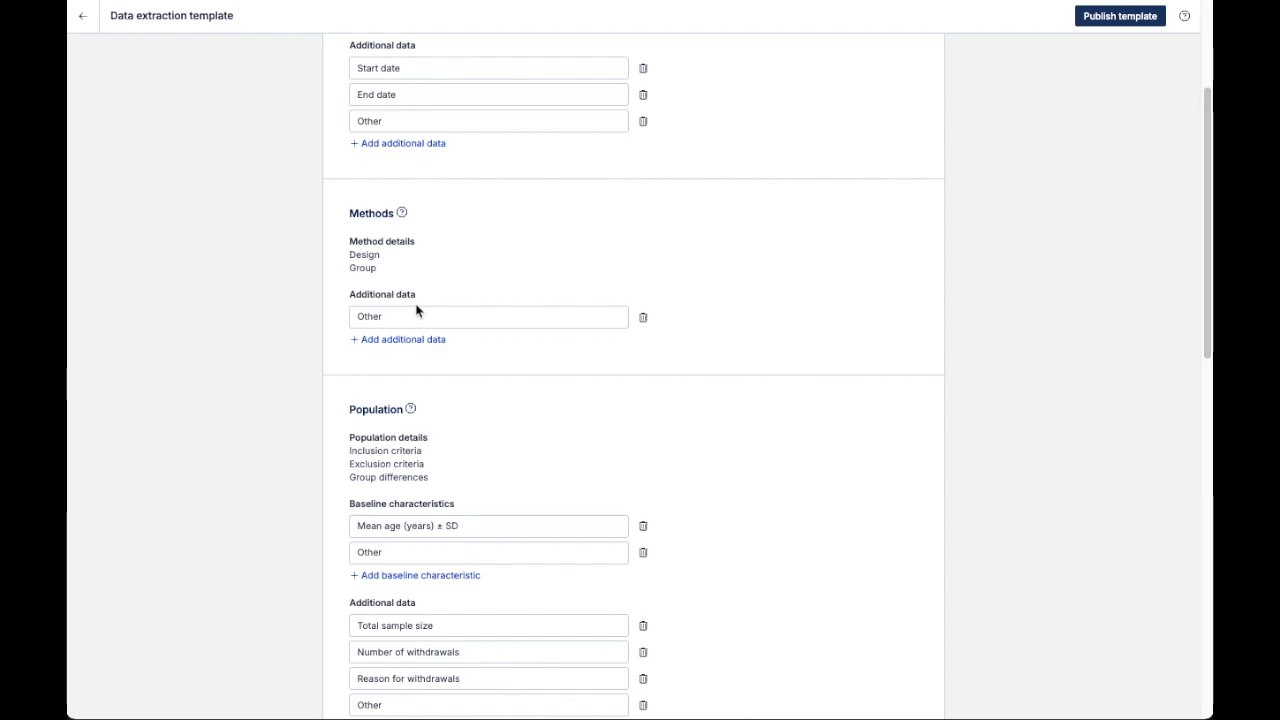
{"action": "left_click", "coordinate": [488, 316]}
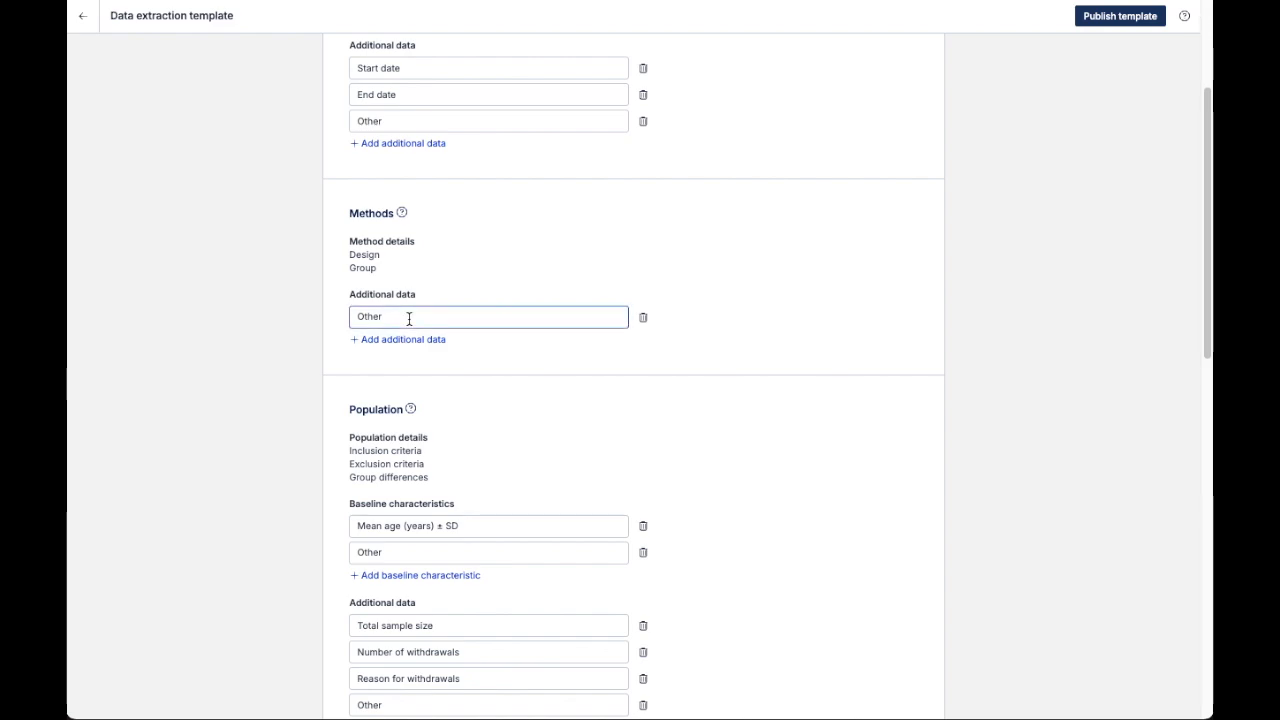
{"action": "type", "text": "S"}
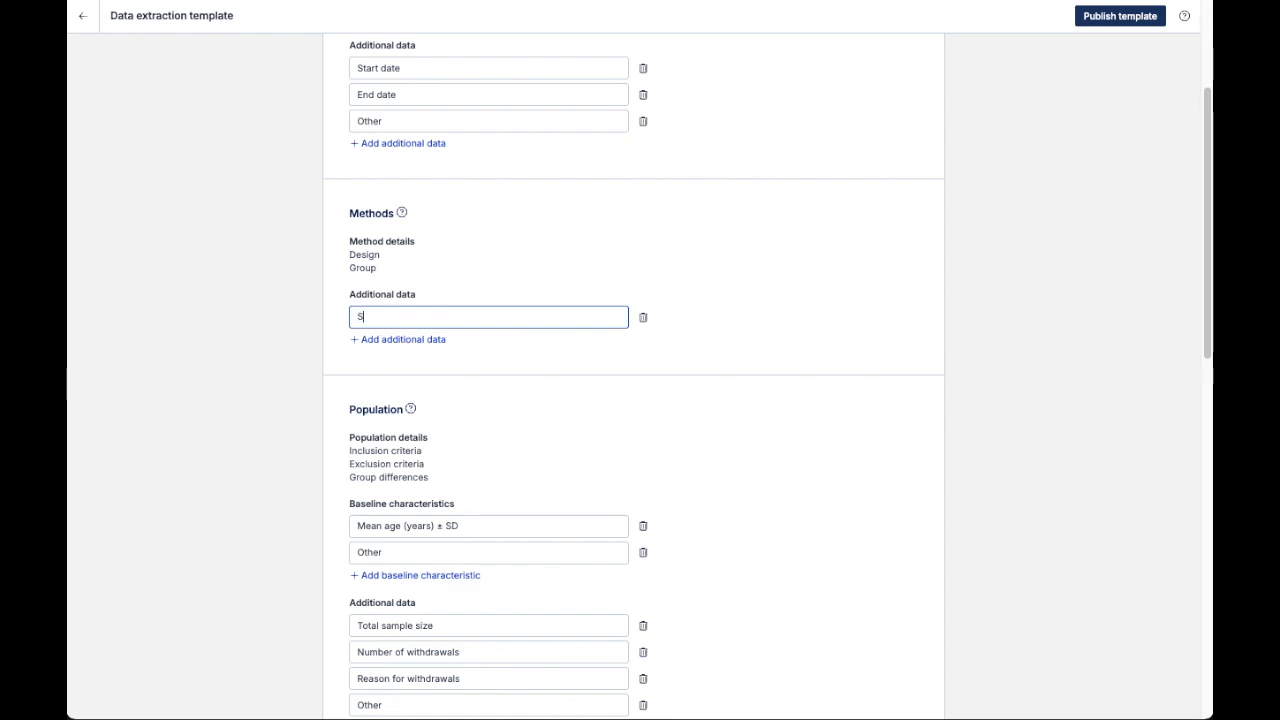
{"action": "type", "text": "Tudy aim"}
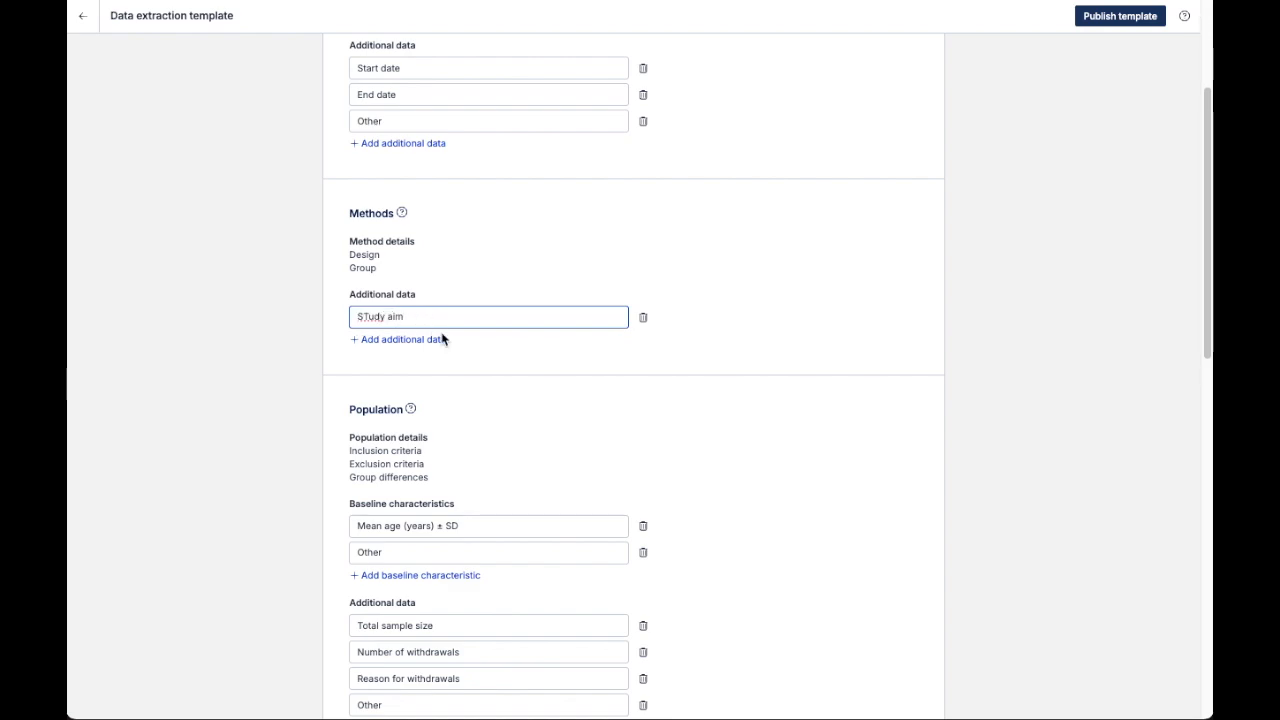
{"action": "scroll", "scroll_direction": "down", "scroll_amount": 3}
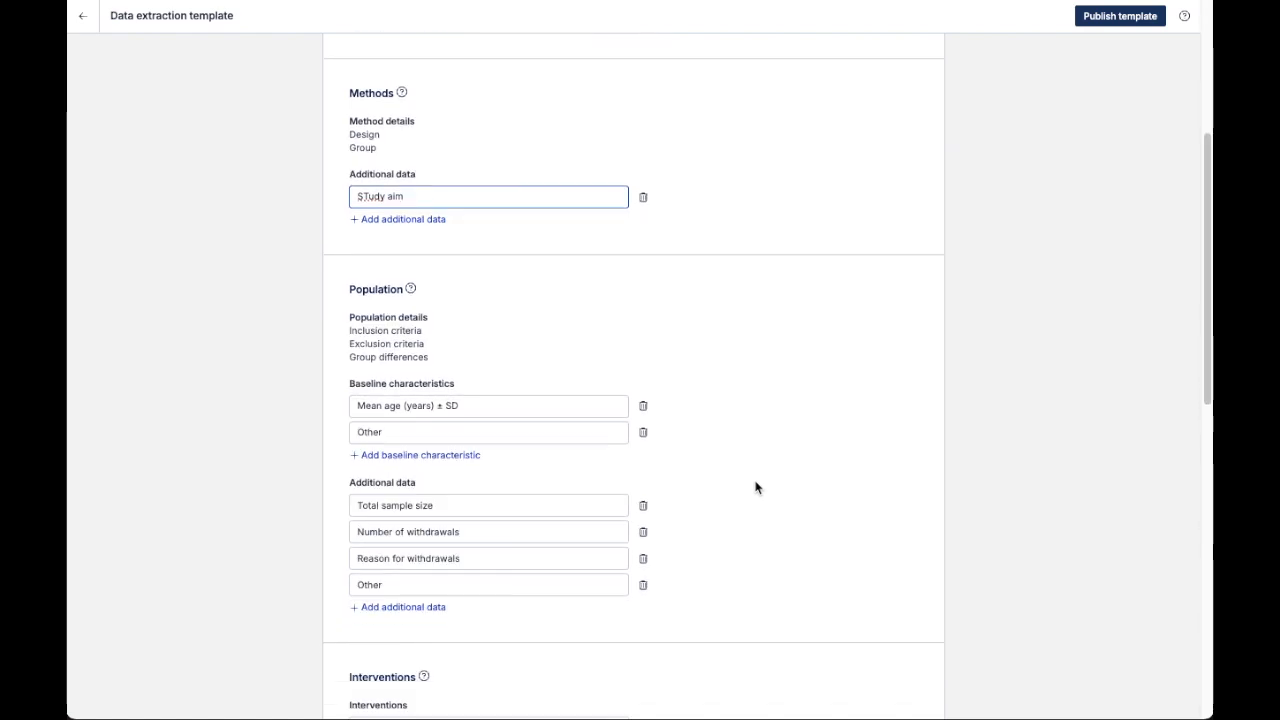
{"action": "scroll", "scroll_direction": "down", "scroll_amount": 3}
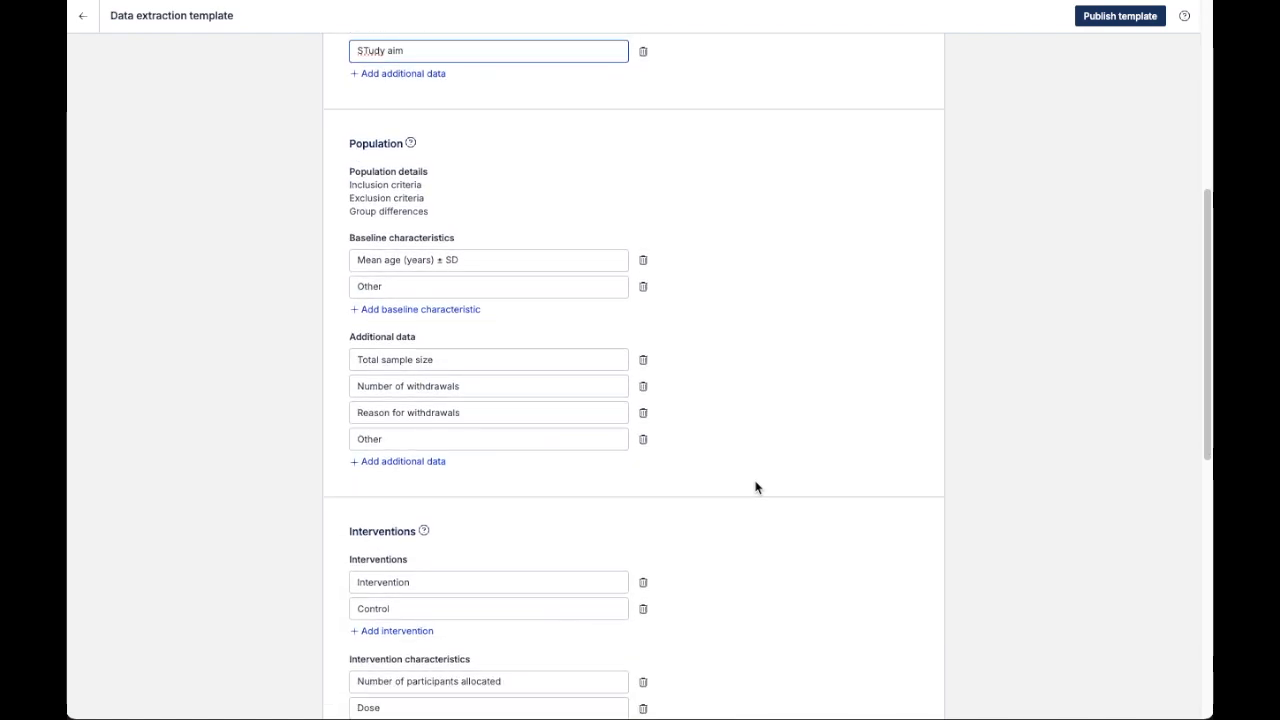
{"action": "mouse_move", "coordinate": [430, 188]}
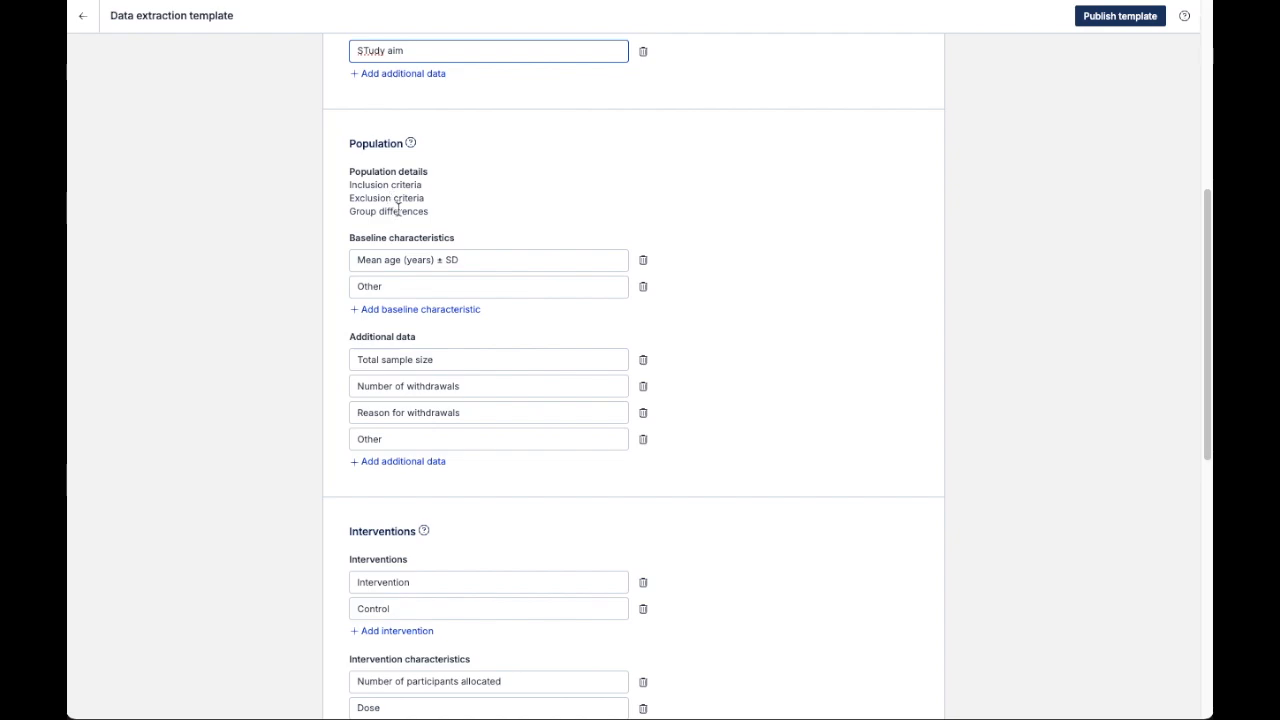
{"action": "mouse_move", "coordinate": [408, 234]}
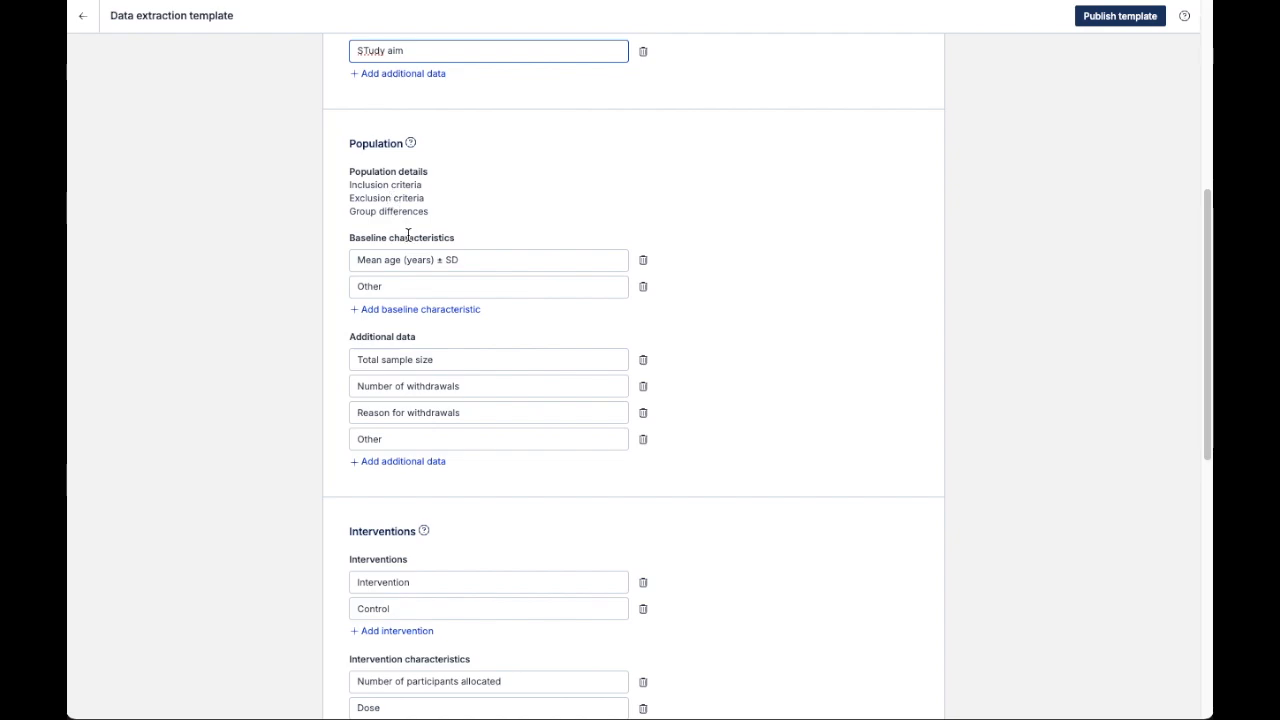
{"action": "mouse_move", "coordinate": [420, 232]}
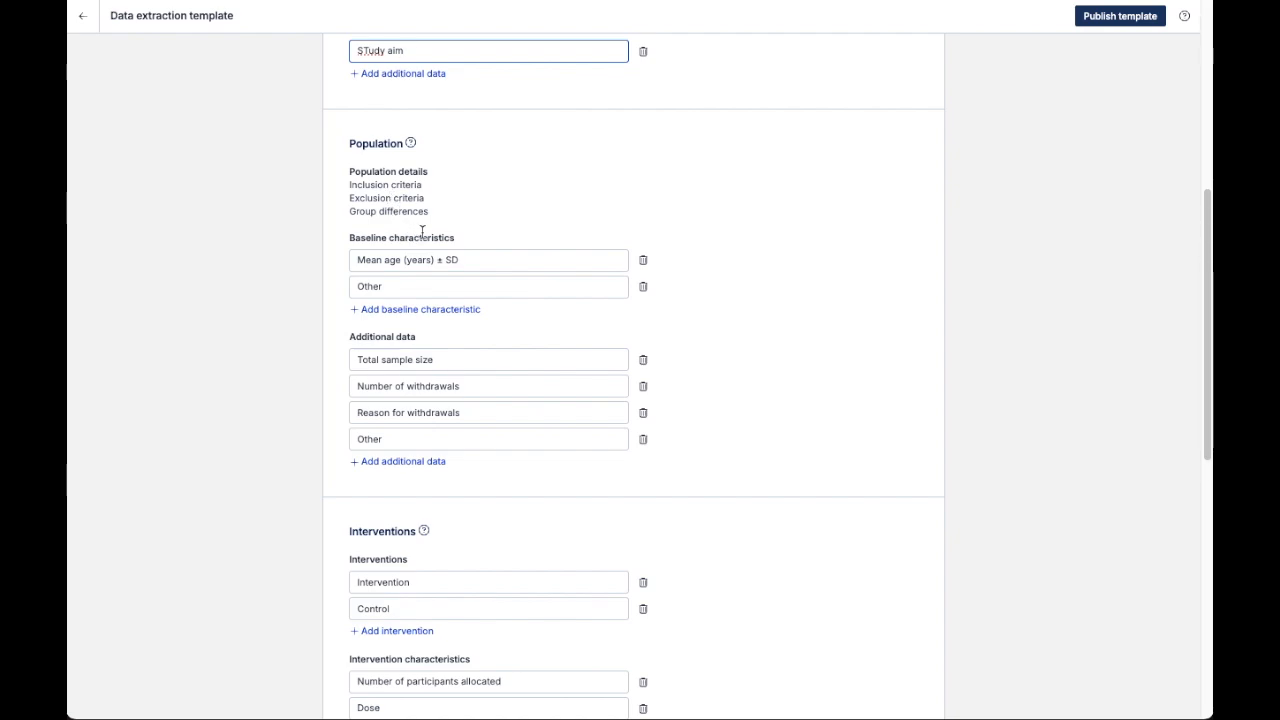
{"action": "mouse_move", "coordinate": [480, 170]}
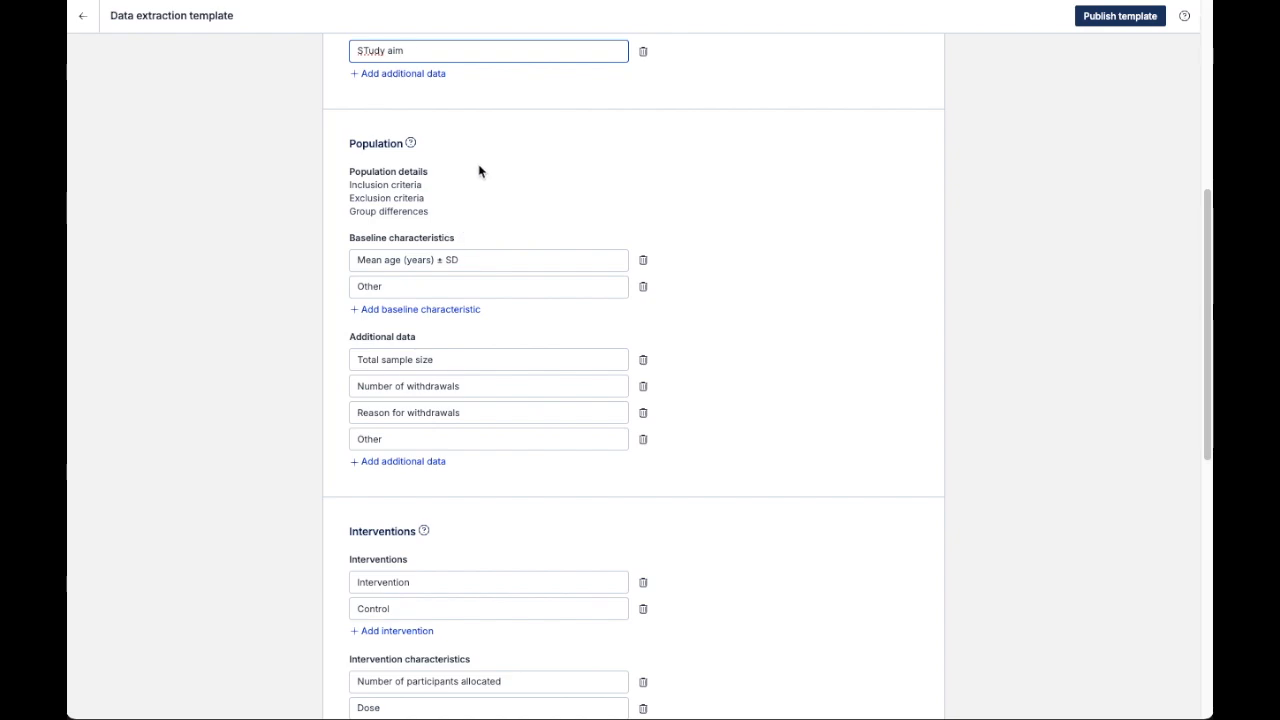
{"action": "mouse_move", "coordinate": [456, 216]}
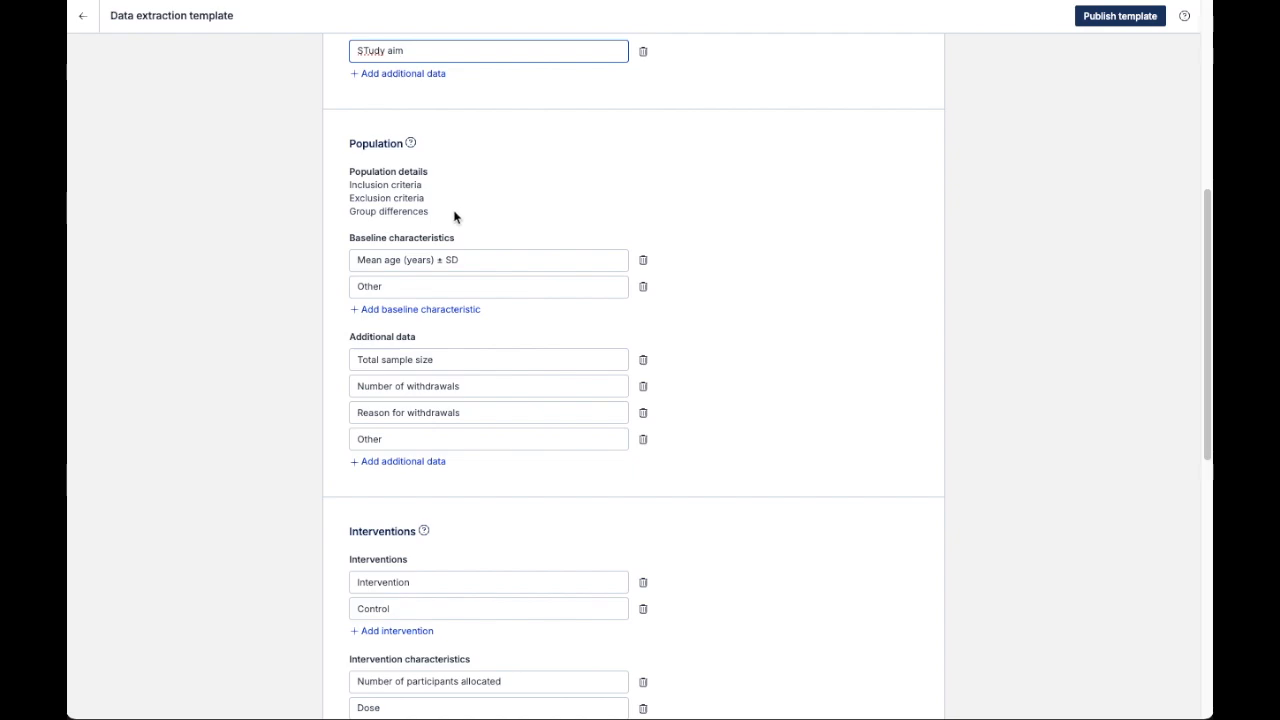
{"action": "mouse_move", "coordinate": [468, 240]}
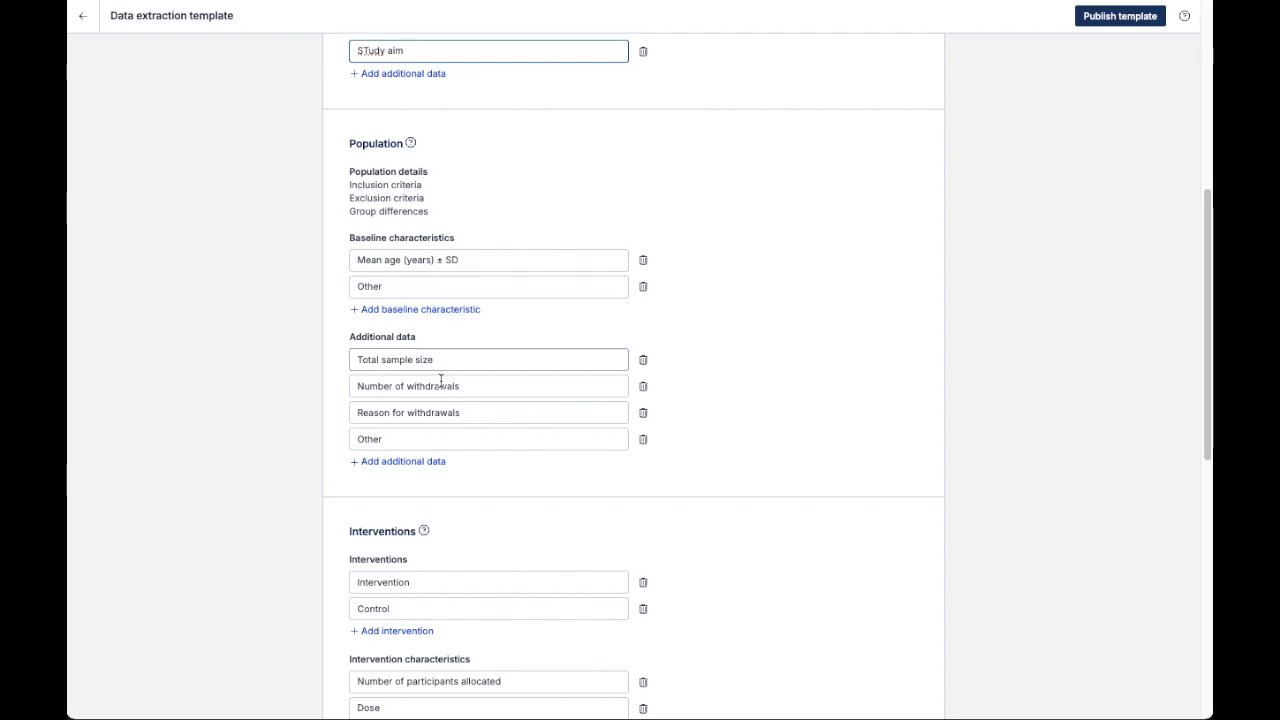
Step: Add a 'dropout rates' additional data item under Population
{"action": "left_click", "coordinate": [398, 460]}
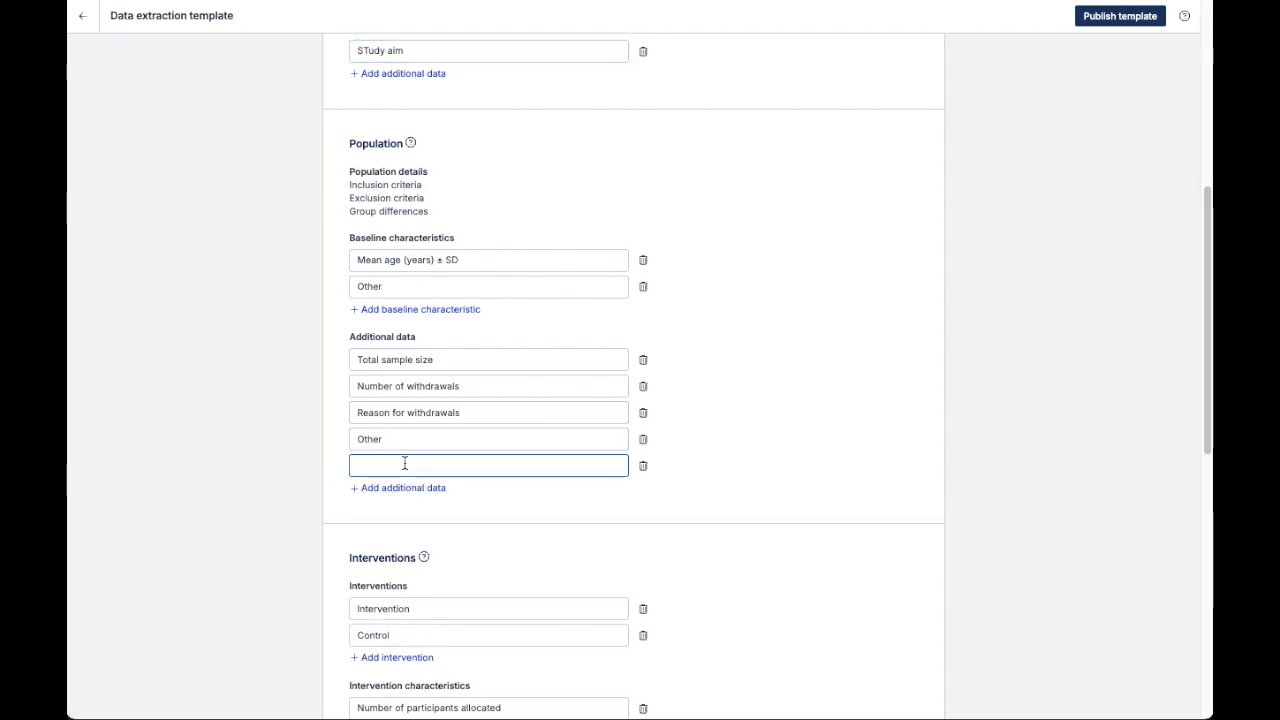
{"action": "type", "text": "dropout rates"}
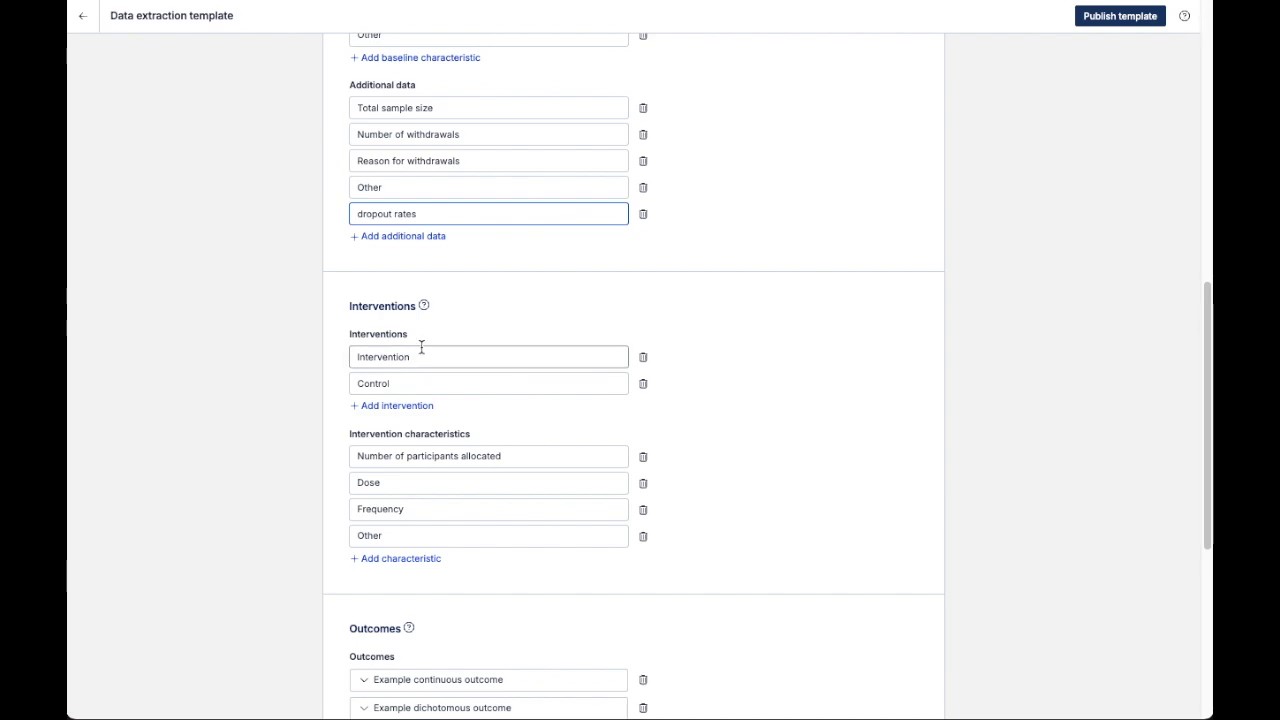
Step: Add a 'mode of delivery' characteristic to the Interventions section
{"action": "left_click", "coordinate": [488, 456]}
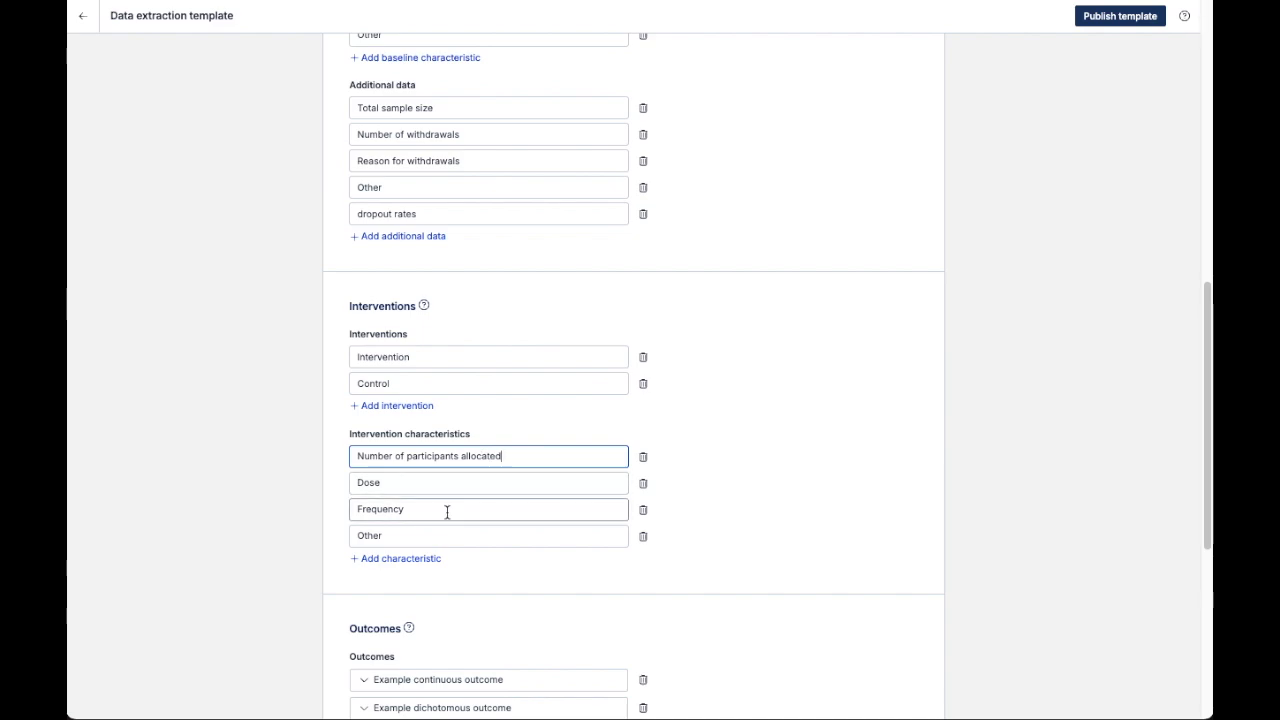
{"action": "mouse_move", "coordinate": [424, 536]}
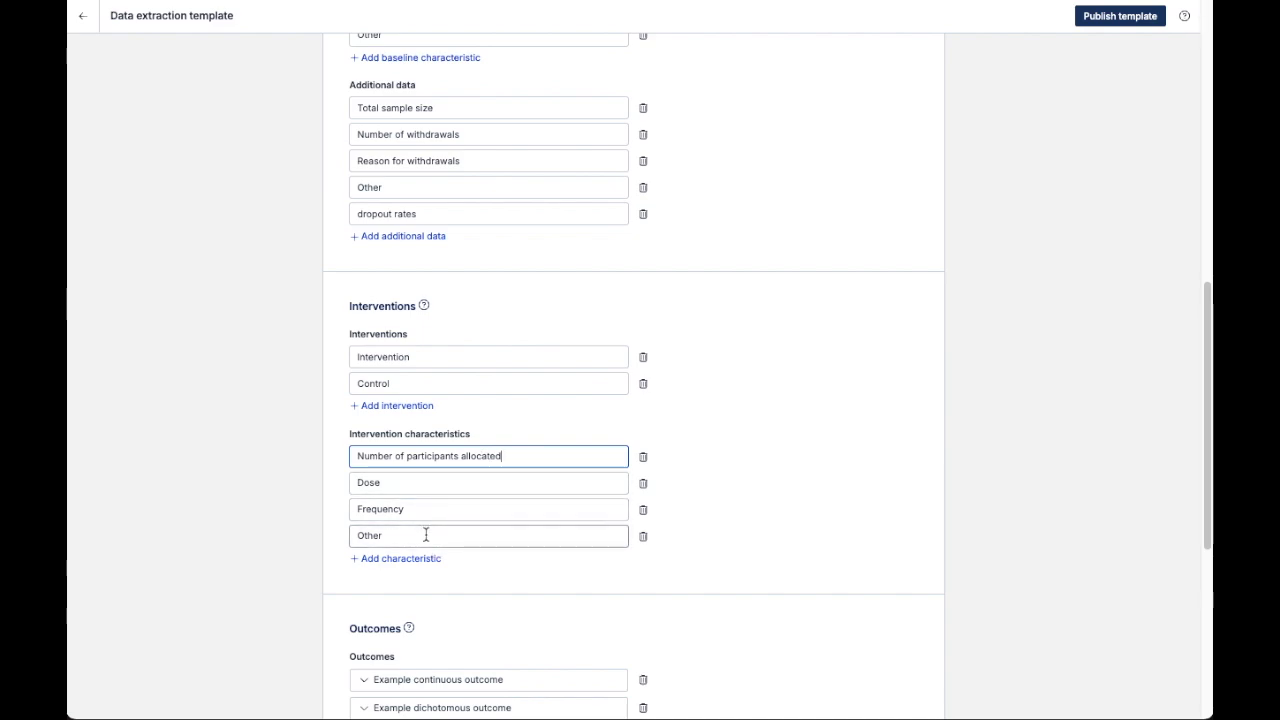
{"action": "left_click", "coordinate": [396, 558]}
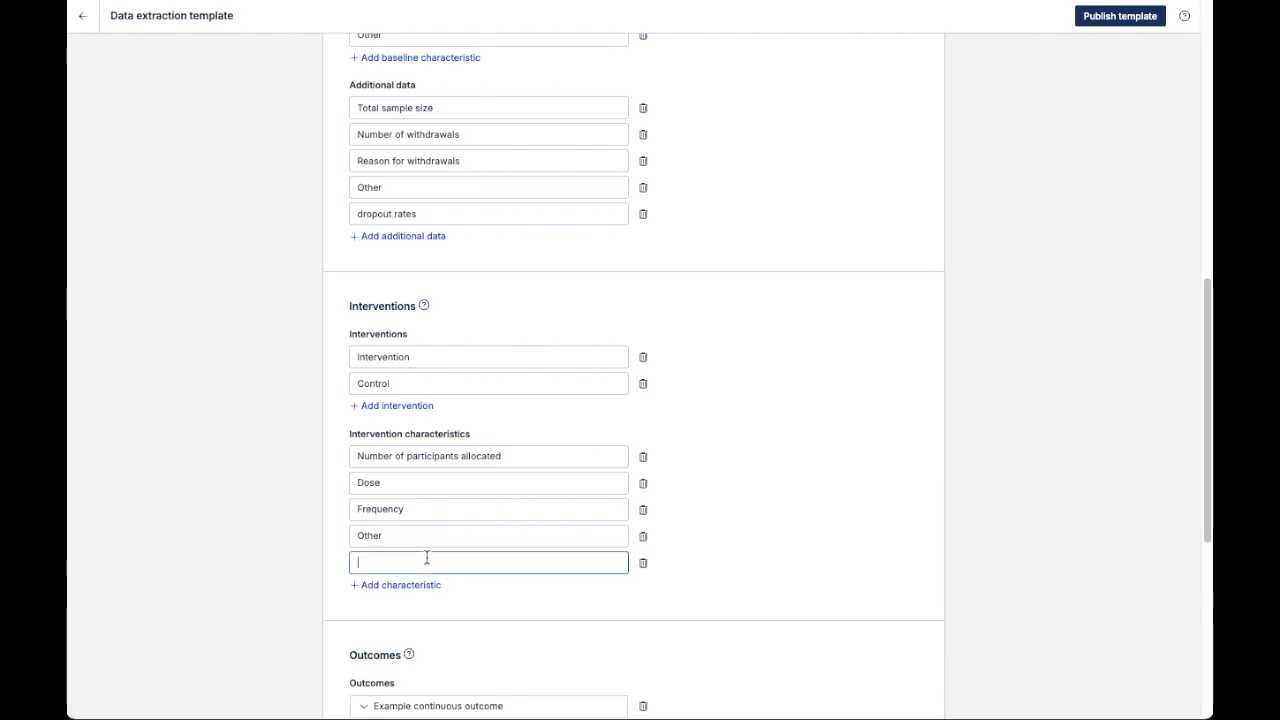
{"action": "scroll", "scroll_direction": "down", "scroll_amount": 3}
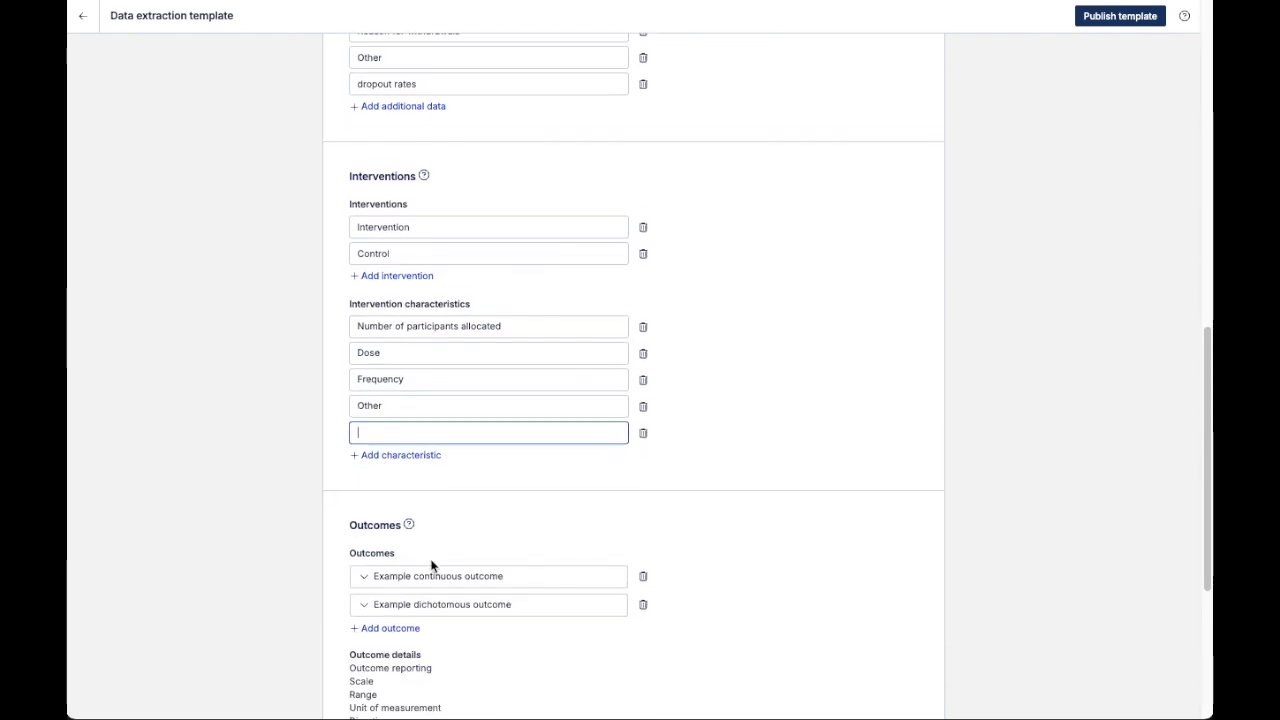
{"action": "type", "text": "mode of del"}
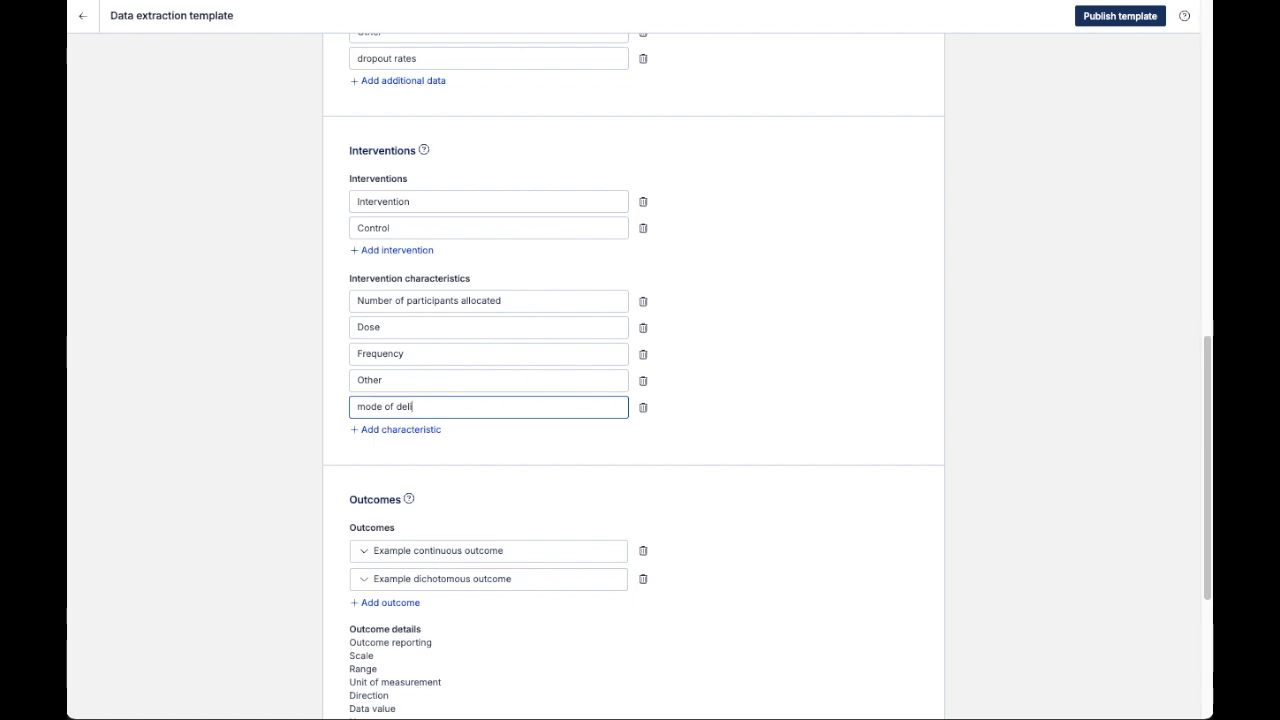
{"action": "type", "text": "ivery"}
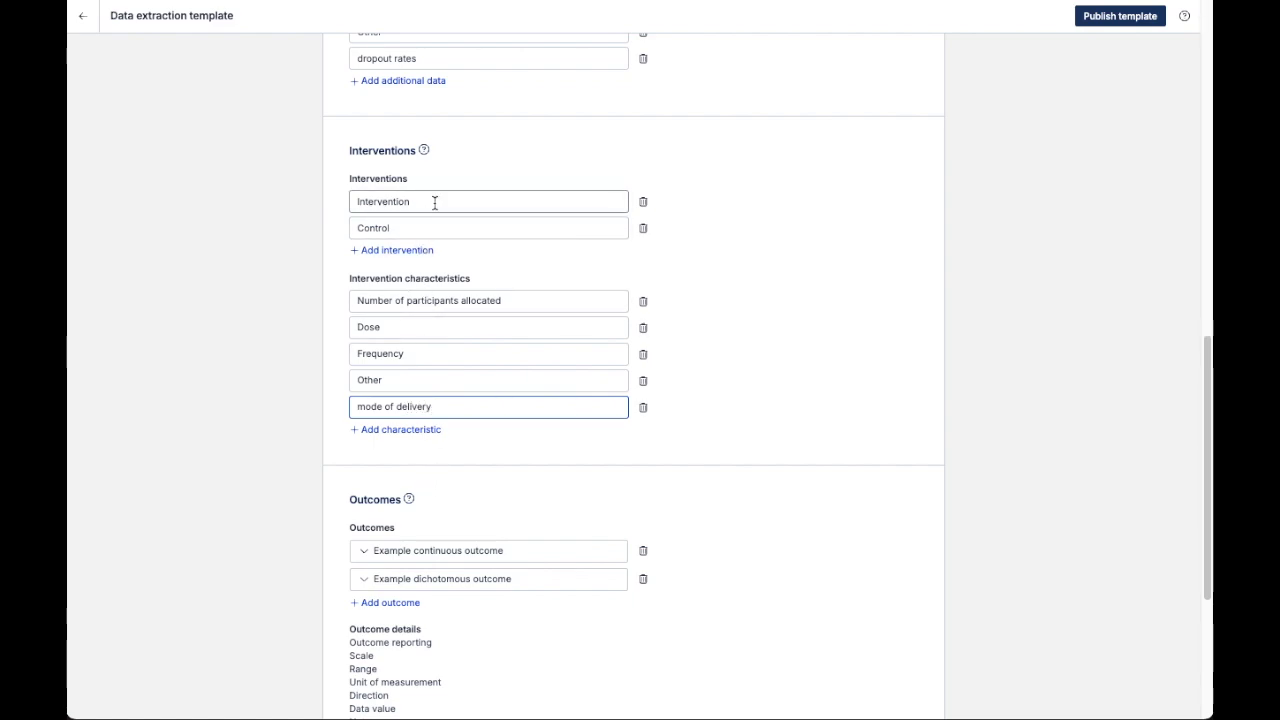
Step: Rename the two interventions to 'Vit C' and 'Placebo'
{"action": "type", "text": "Vit"}
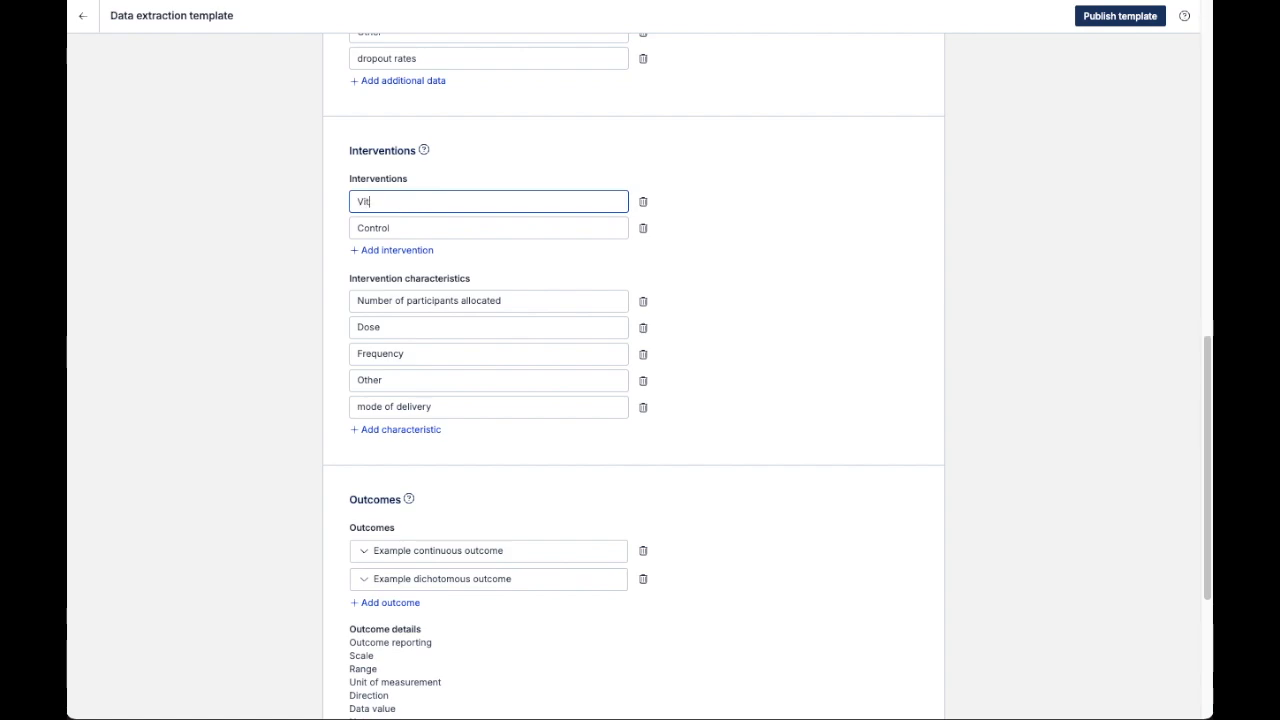
{"action": "type", "text": "C"}
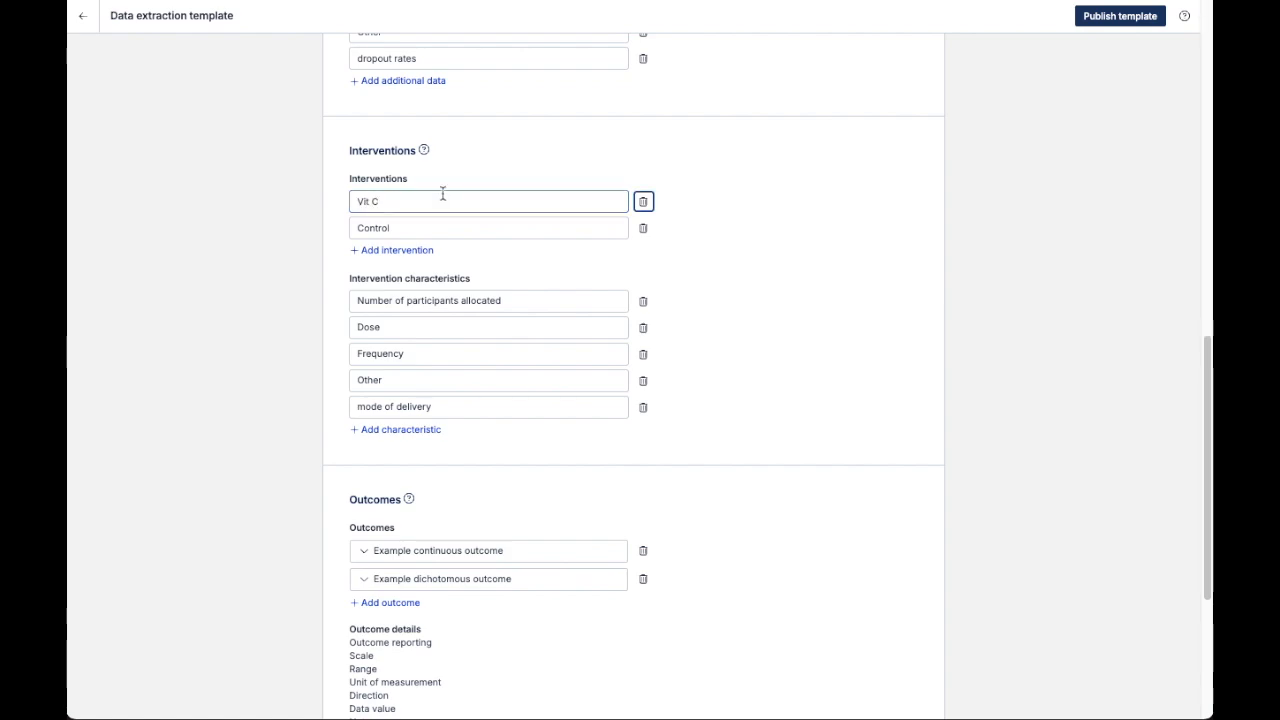
{"action": "type", "text": "Placebo"}
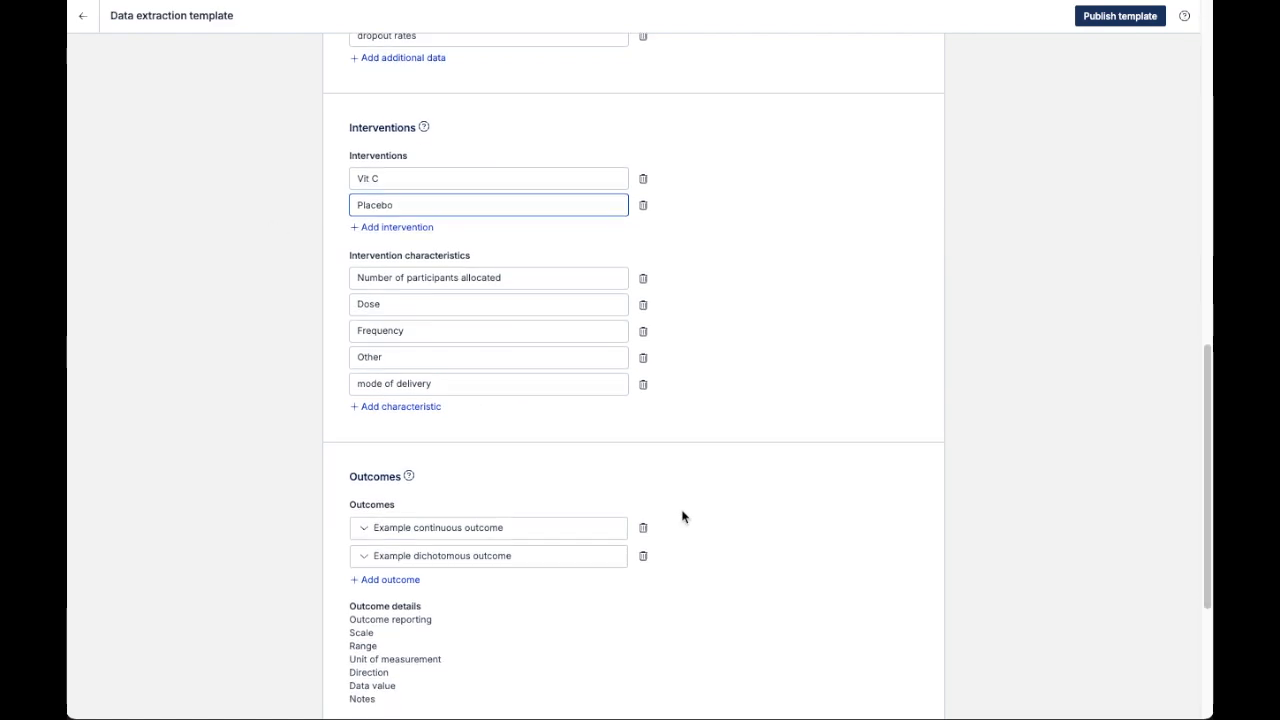
Step: Expand the Example continuous outcome and add a second timepoint after End of treatment
{"action": "scroll", "scroll_direction": "down", "scroll_amount": 3}
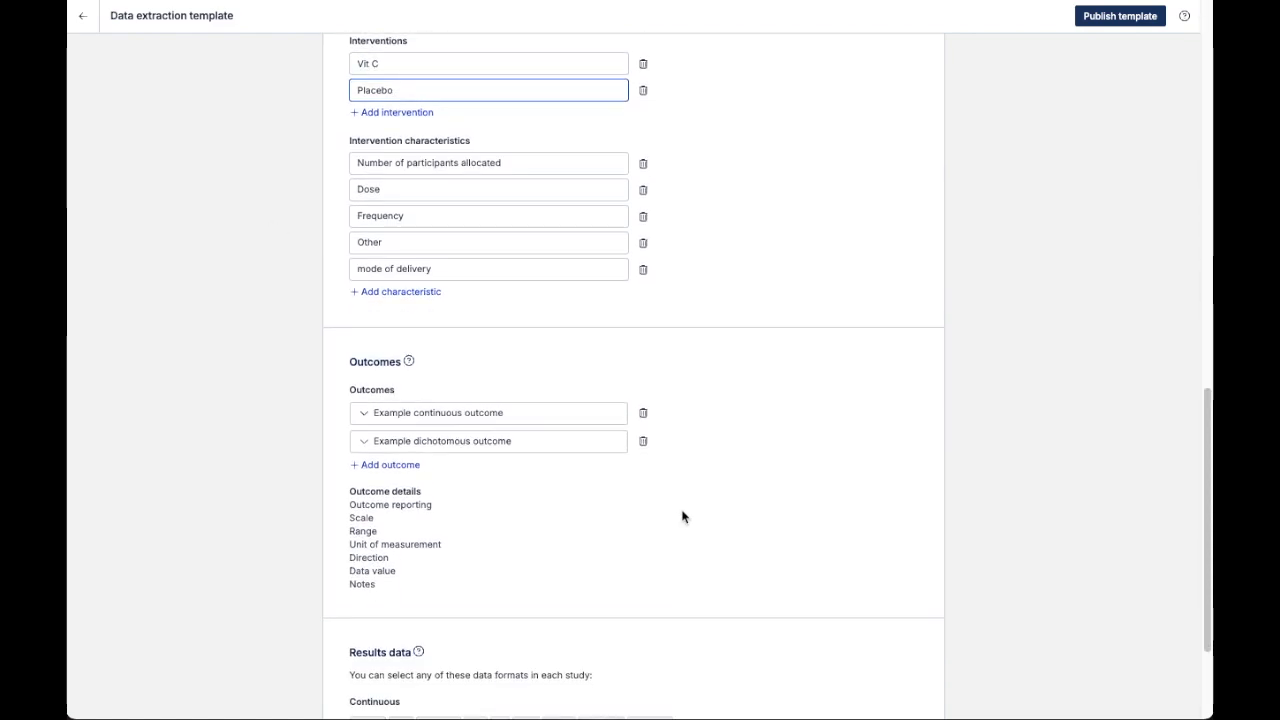
{"action": "scroll", "scroll_direction": "down", "scroll_amount": 3}
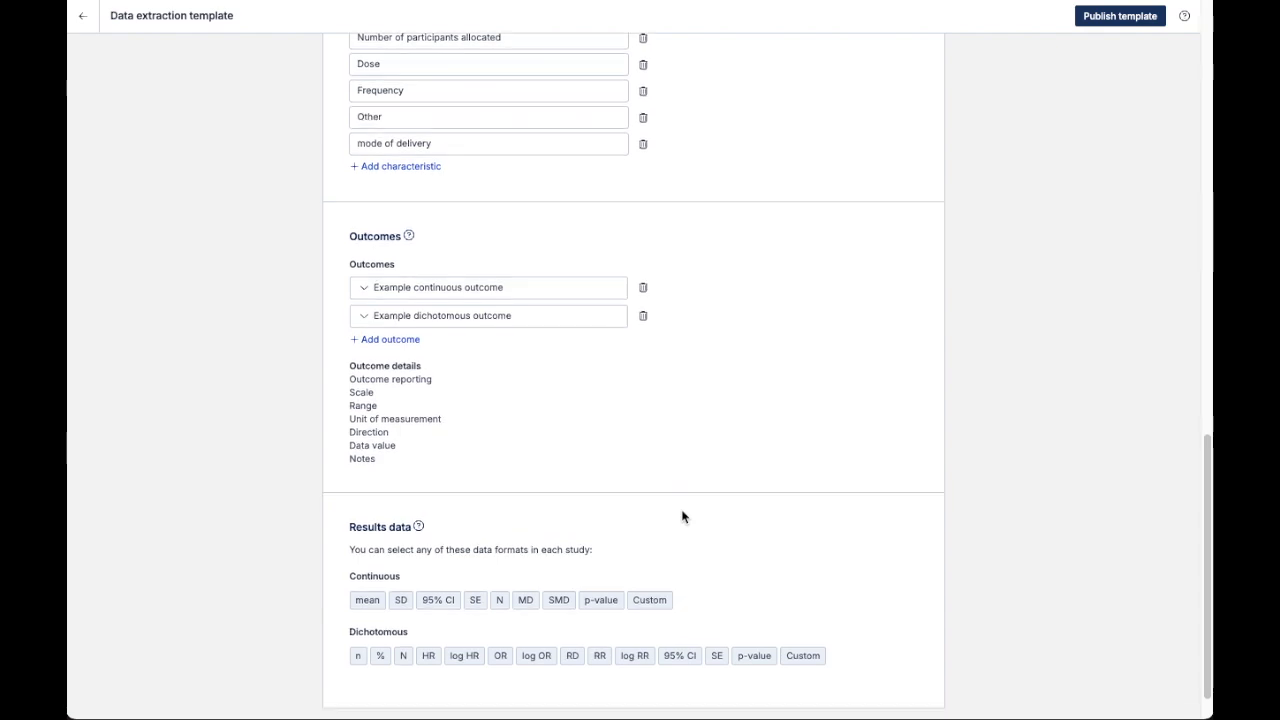
{"action": "mouse_move", "coordinate": [608, 398]}
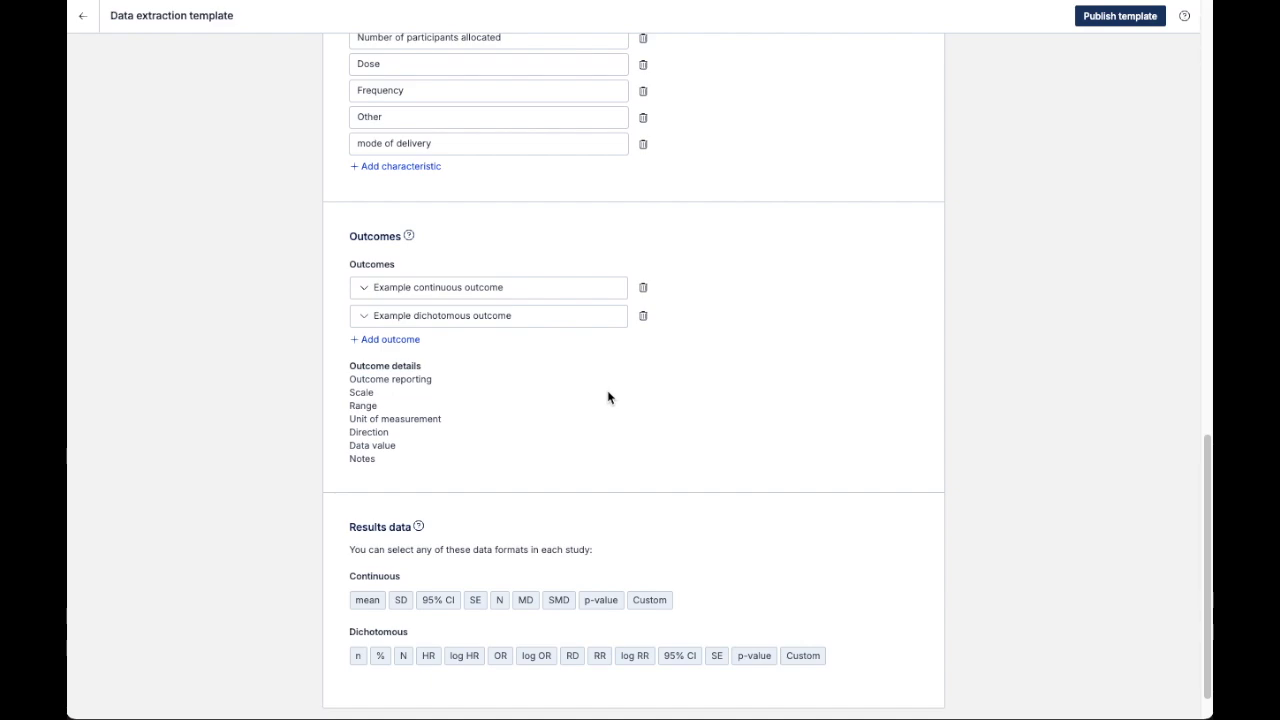
{"action": "left_click", "coordinate": [364, 288]}
{"action": "type", "text": "b"}
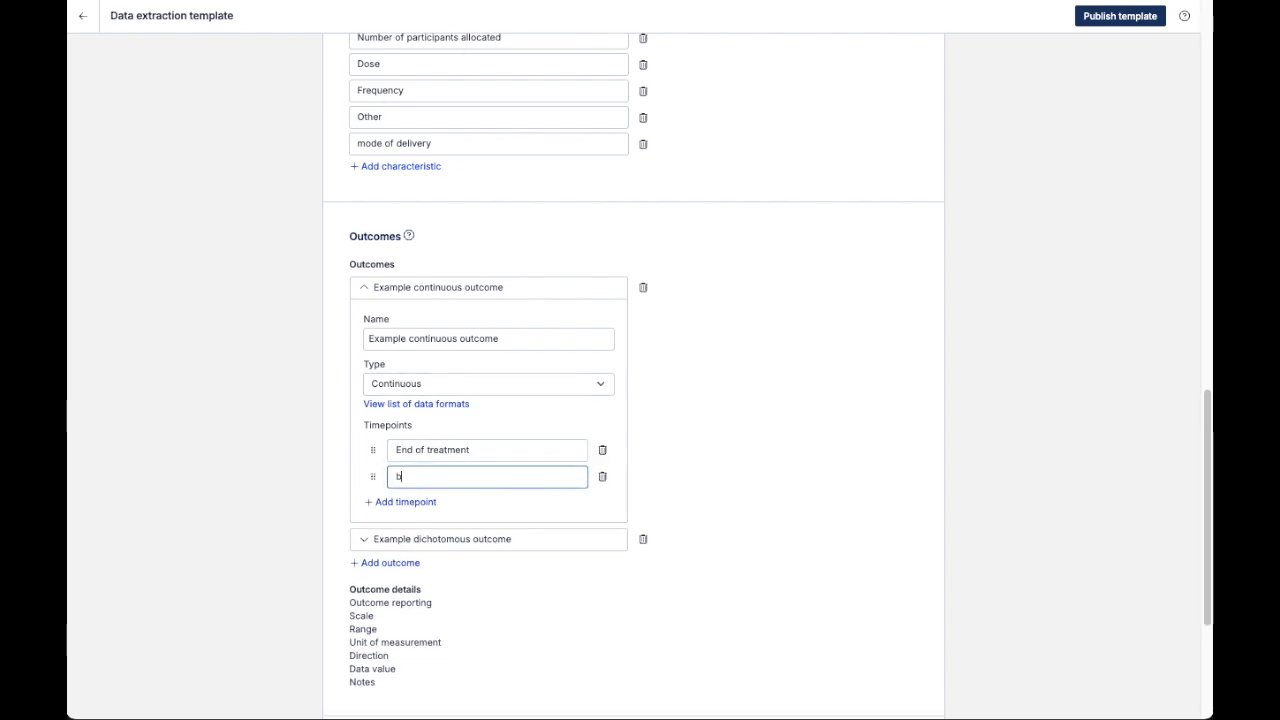
{"action": "type", "text": "asures"}
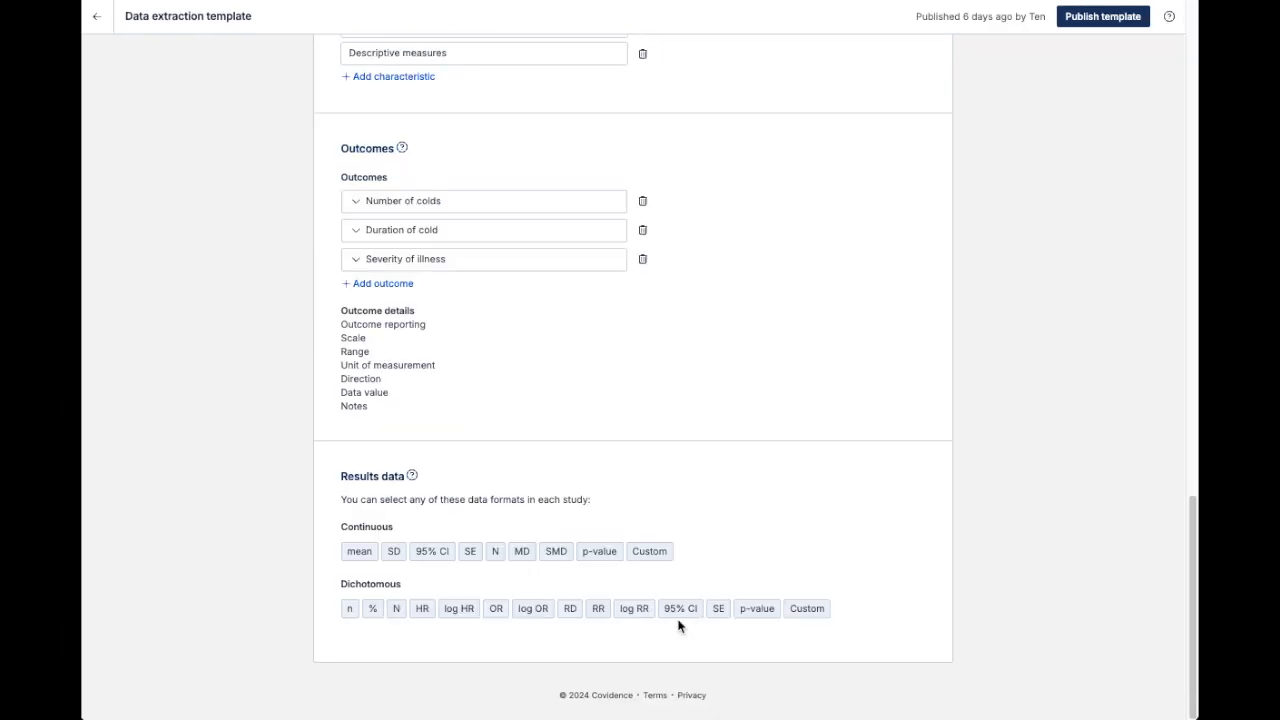
{"action": "mouse_move", "coordinate": [394, 552]}
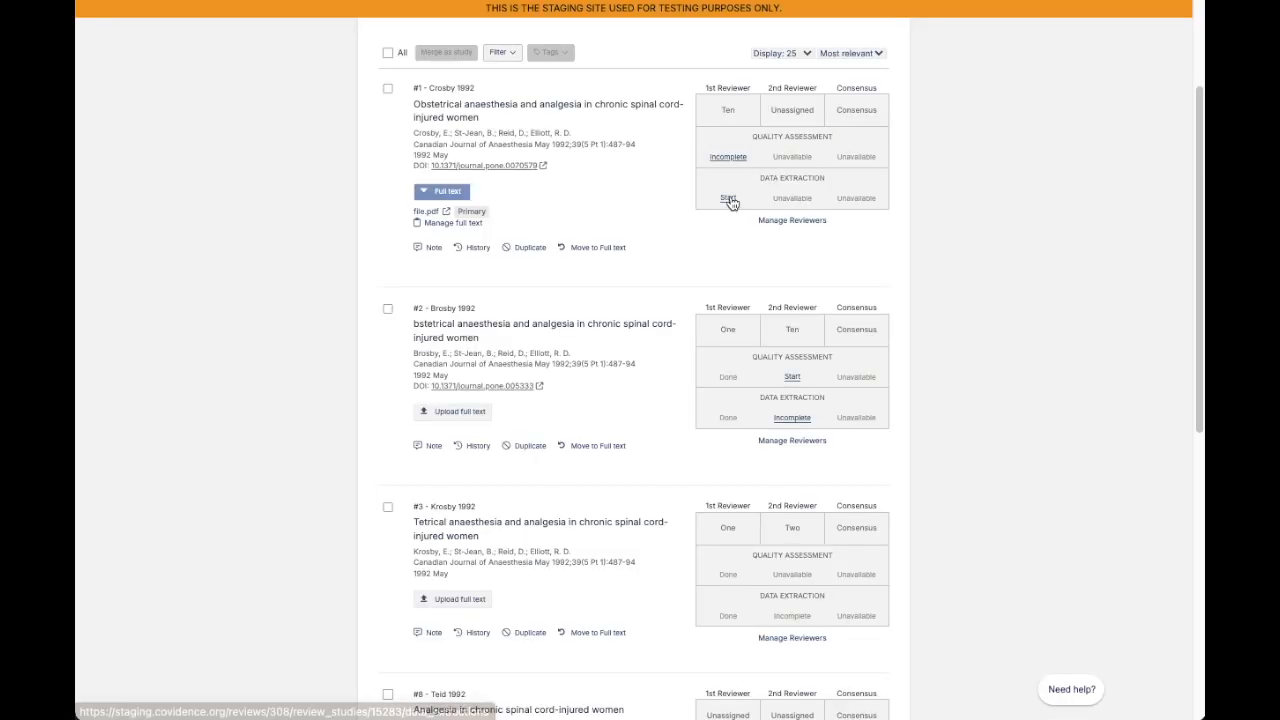
Step: View the Identification, Methods, Population, Interventions and Outcomes sections of the Crosby 1992 extraction form
{"action": "left_click", "coordinate": [728, 198]}
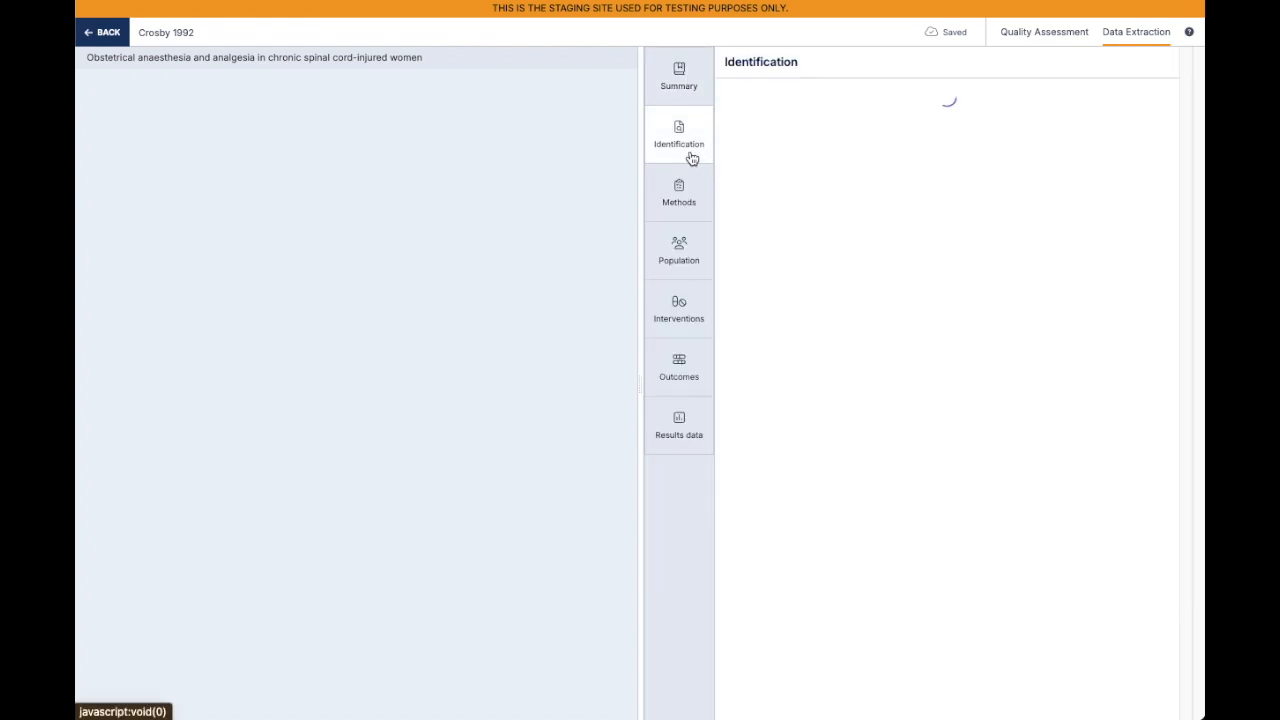
{"action": "left_click", "coordinate": [678, 136]}
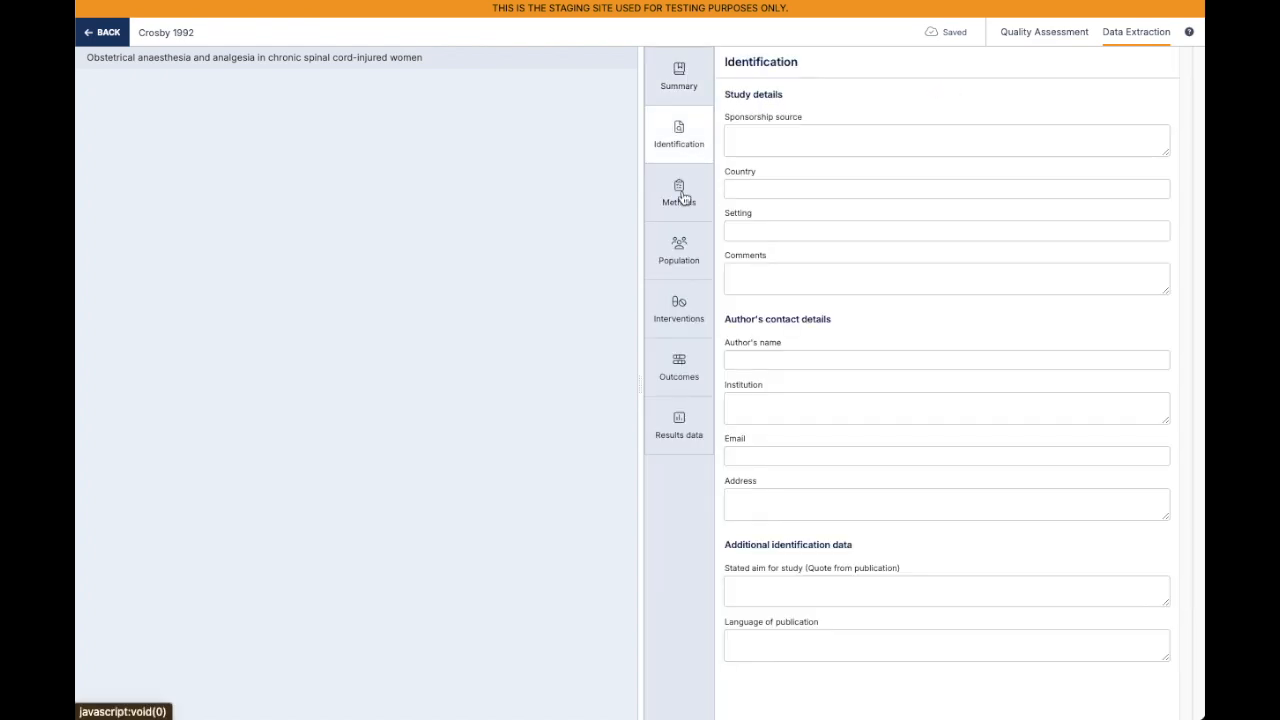
{"action": "left_click", "coordinate": [678, 192]}
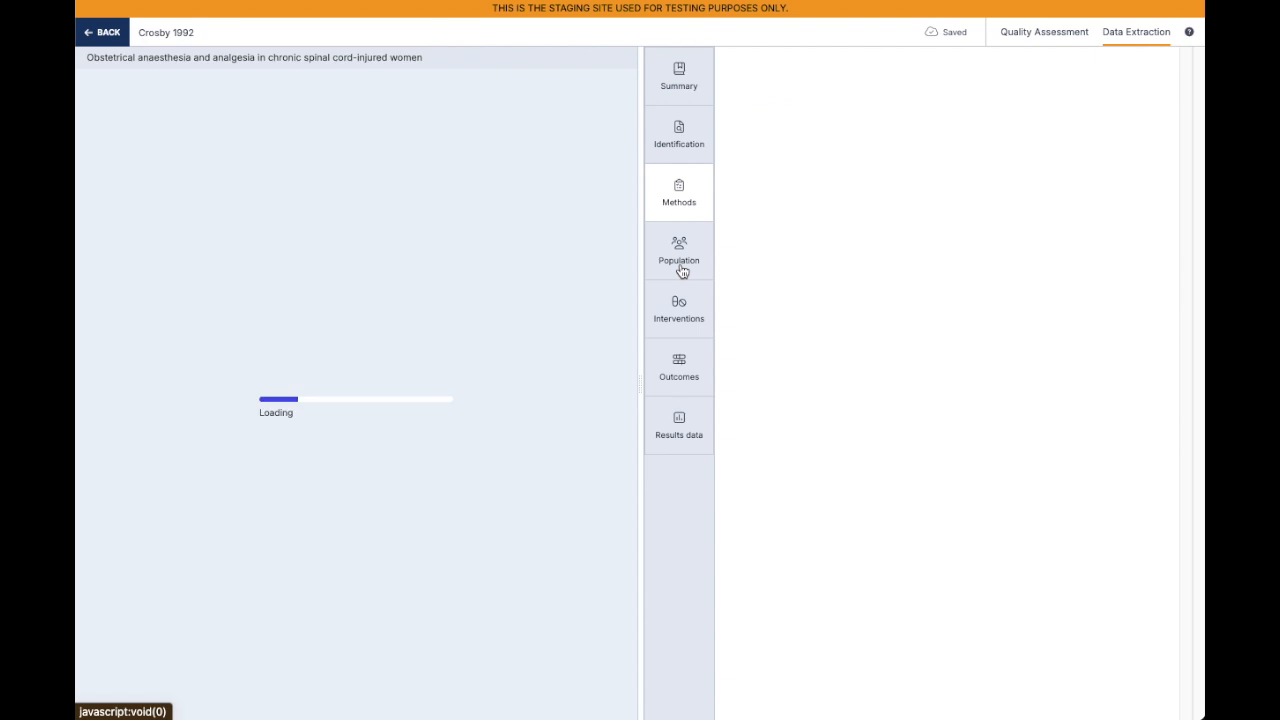
{"action": "left_click", "coordinate": [678, 192]}
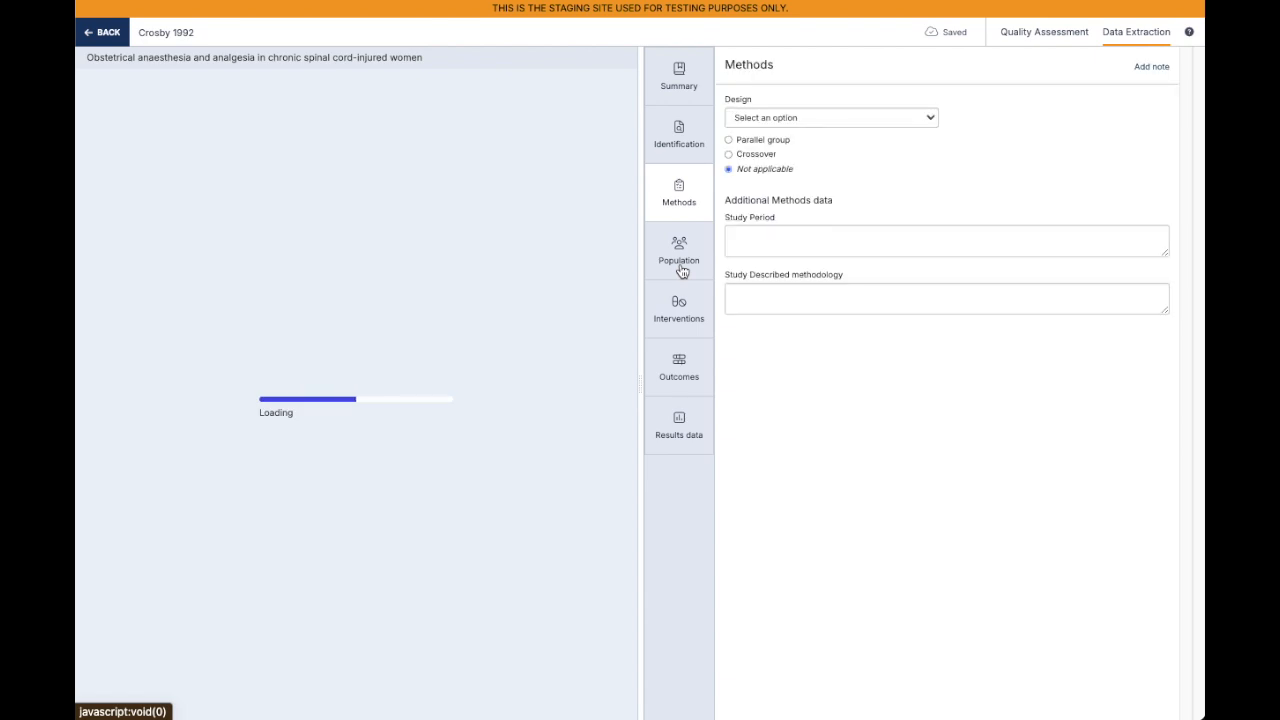
{"action": "left_click", "coordinate": [678, 250]}
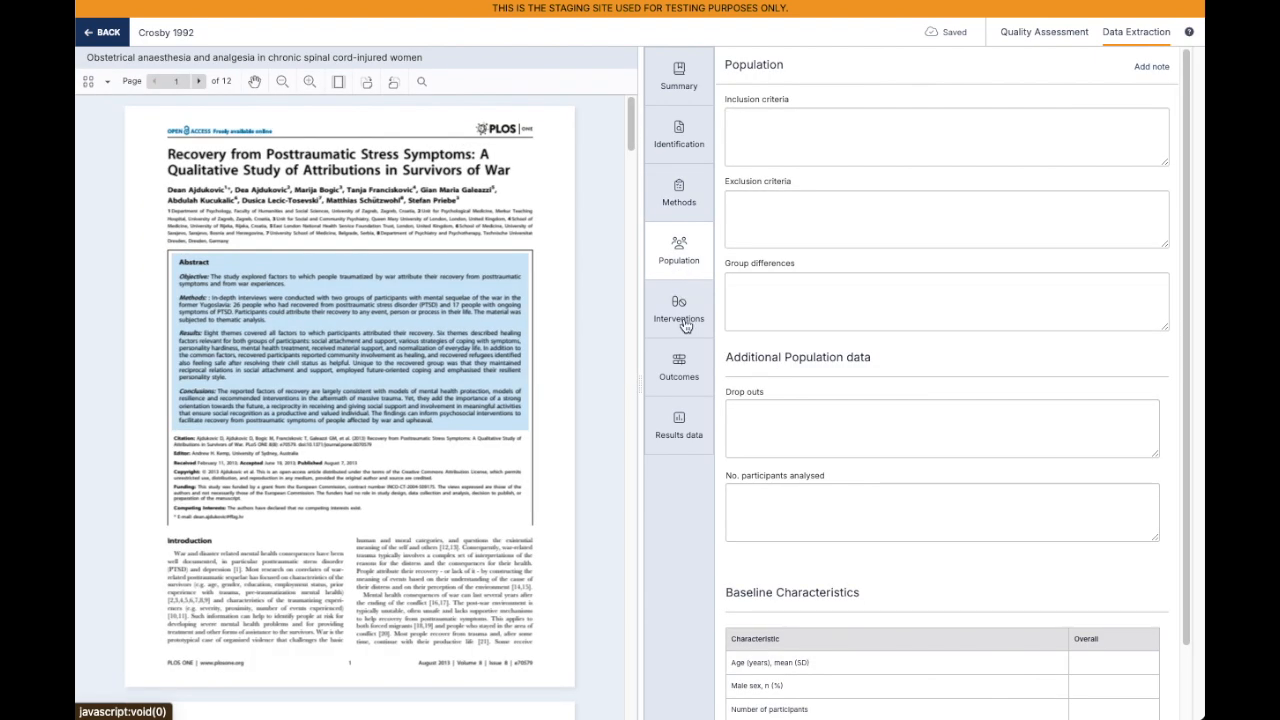
{"action": "left_click", "coordinate": [680, 310]}
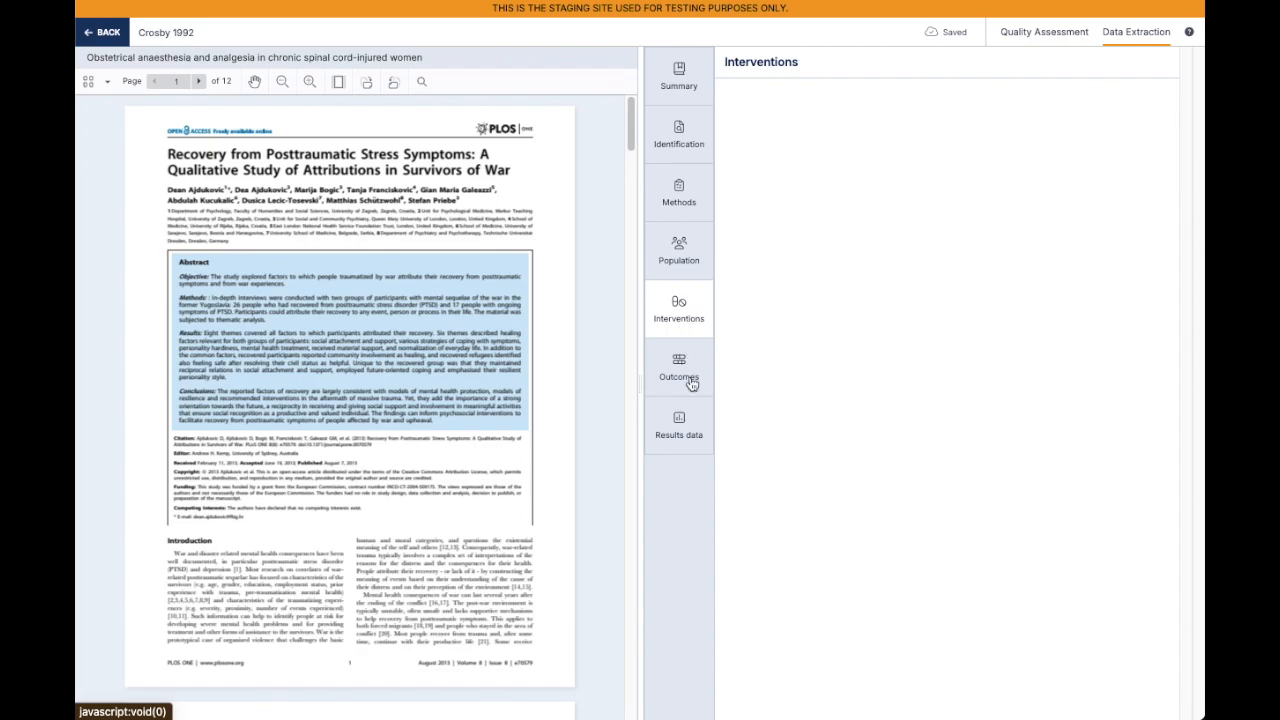
{"action": "left_click", "coordinate": [678, 368]}
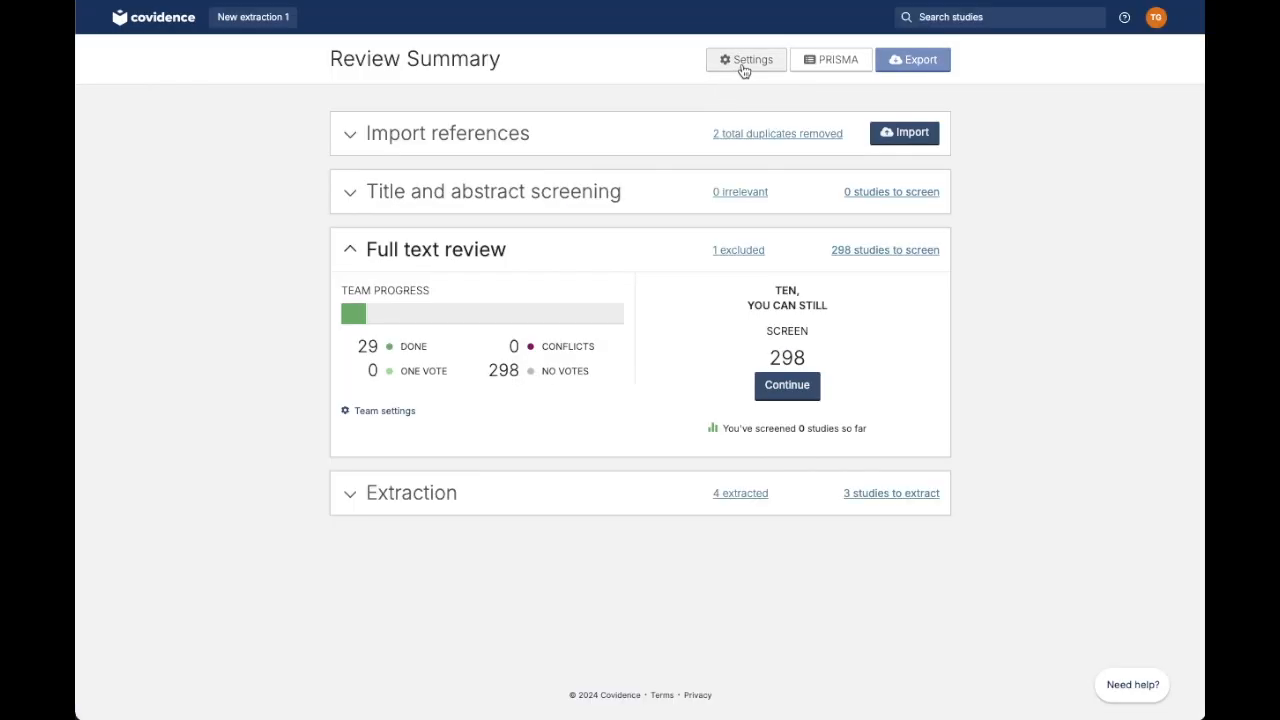
{"action": "mouse_move", "coordinate": [744, 60]}
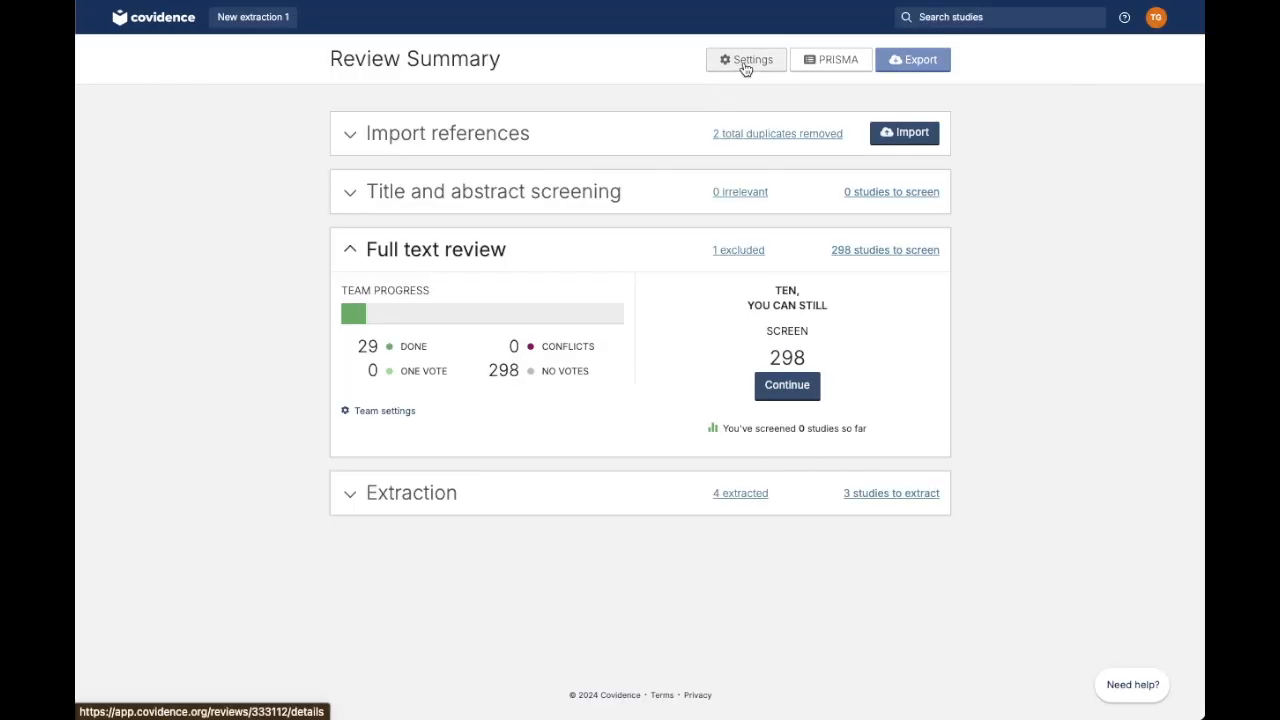
Step: View the review's Team settings showing extraction, consensus and template editing rules
{"action": "left_click", "coordinate": [744, 60]}
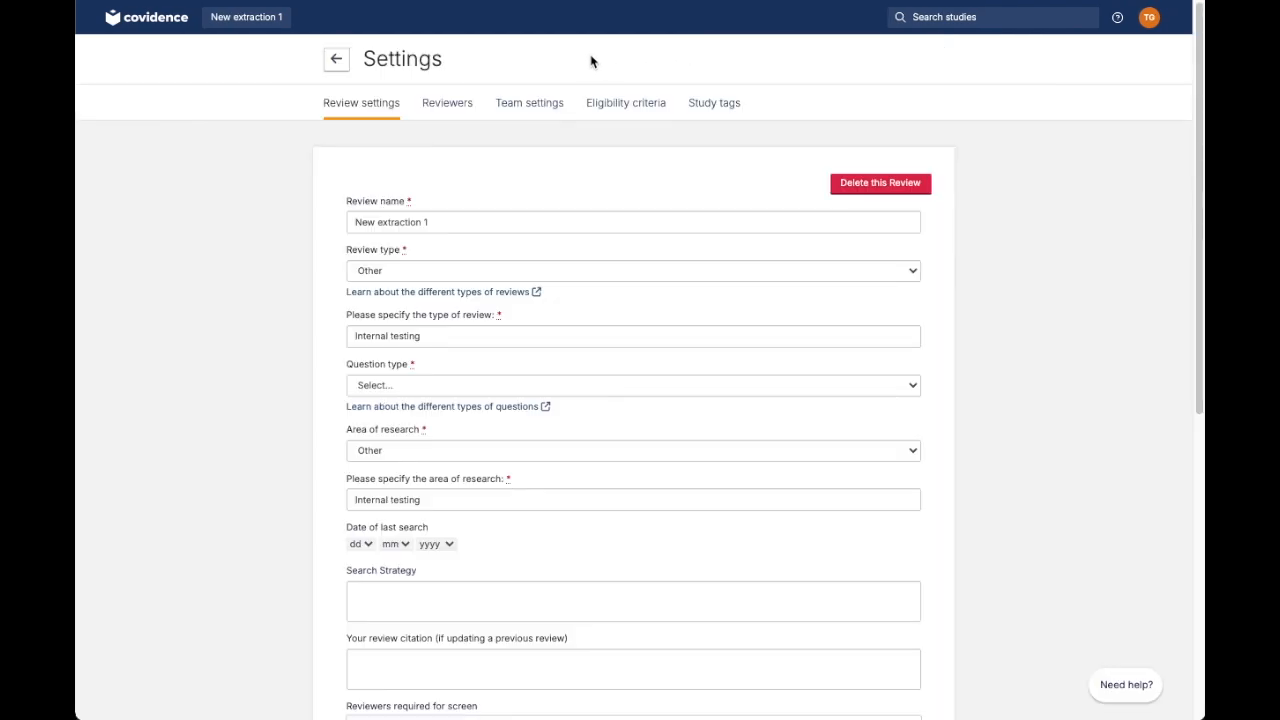
{"action": "mouse_move", "coordinate": [528, 102]}
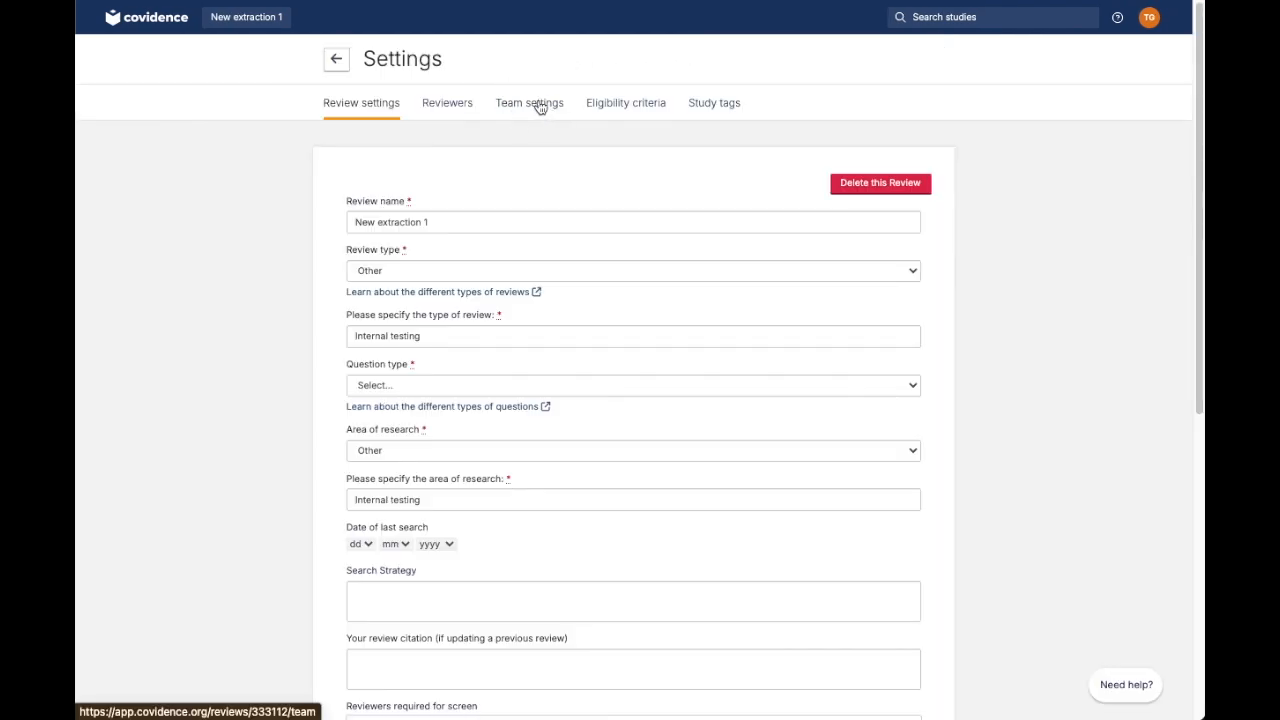
{"action": "left_click", "coordinate": [530, 102]}
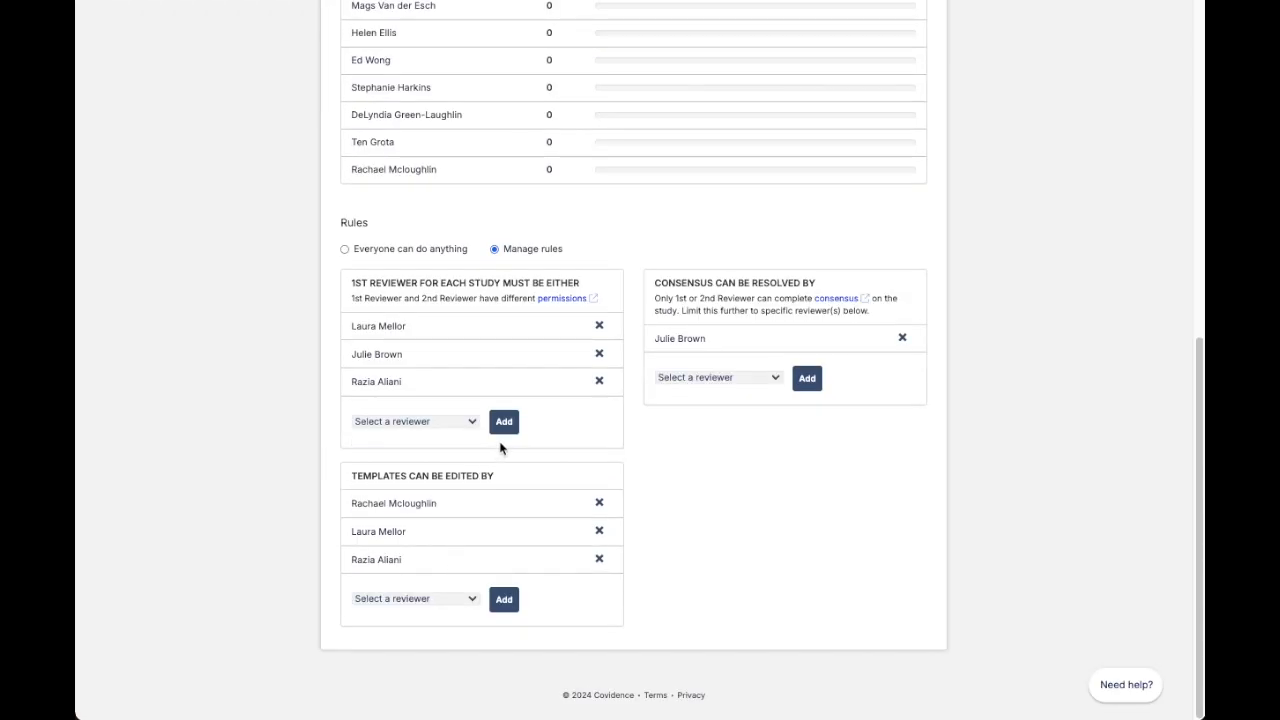
{"action": "mouse_move", "coordinate": [730, 438]}
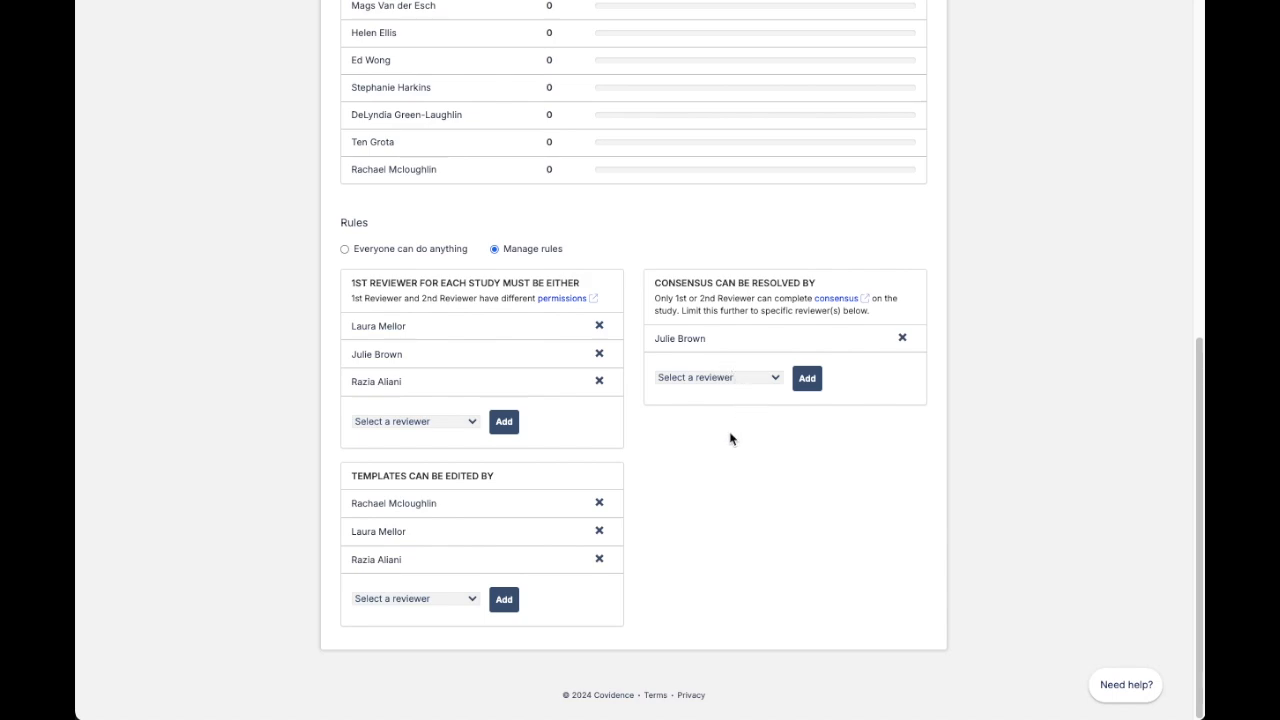
{"action": "mouse_move", "coordinate": [464, 548]}
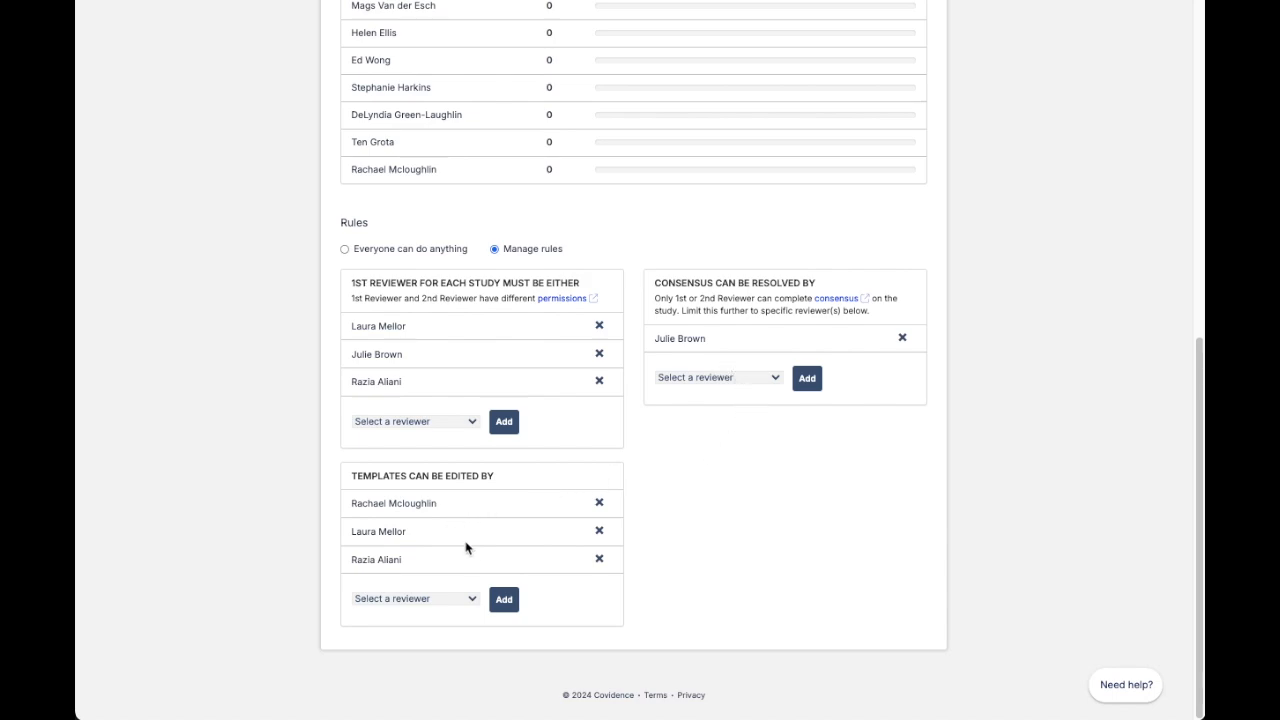
{"action": "mouse_move", "coordinate": [644, 620]}
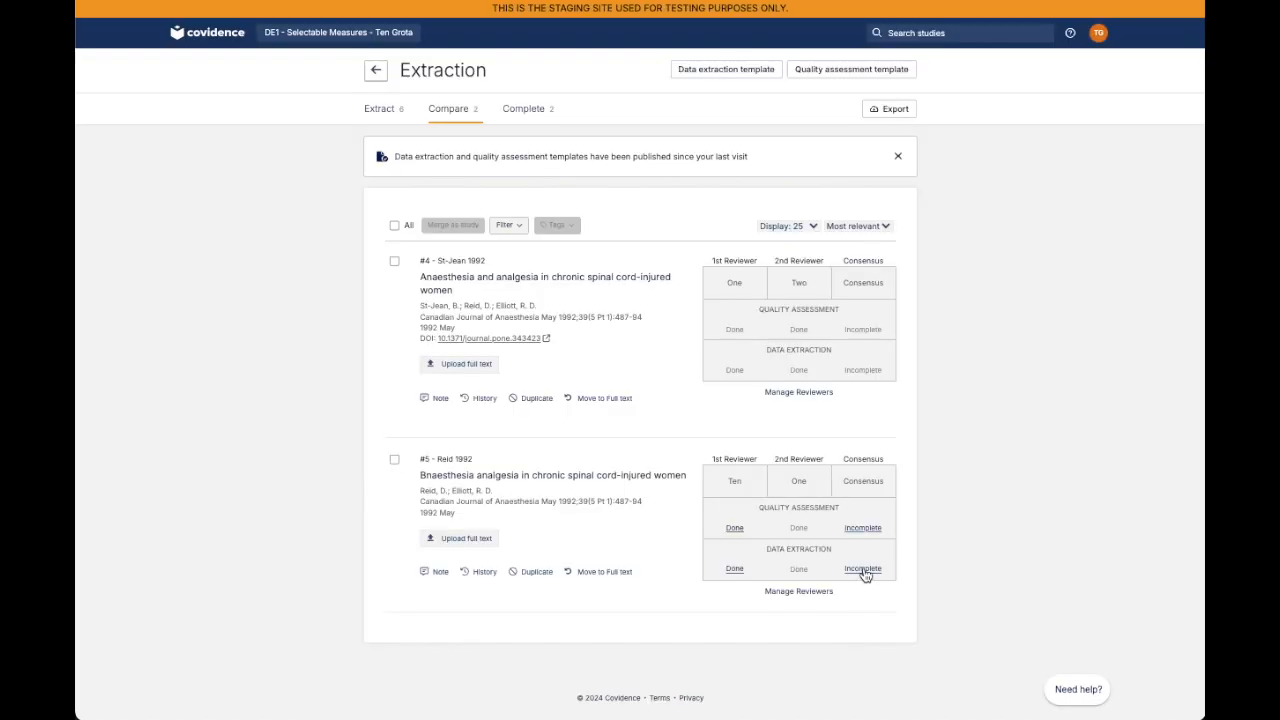
{"action": "mouse_move", "coordinate": [862, 568]}
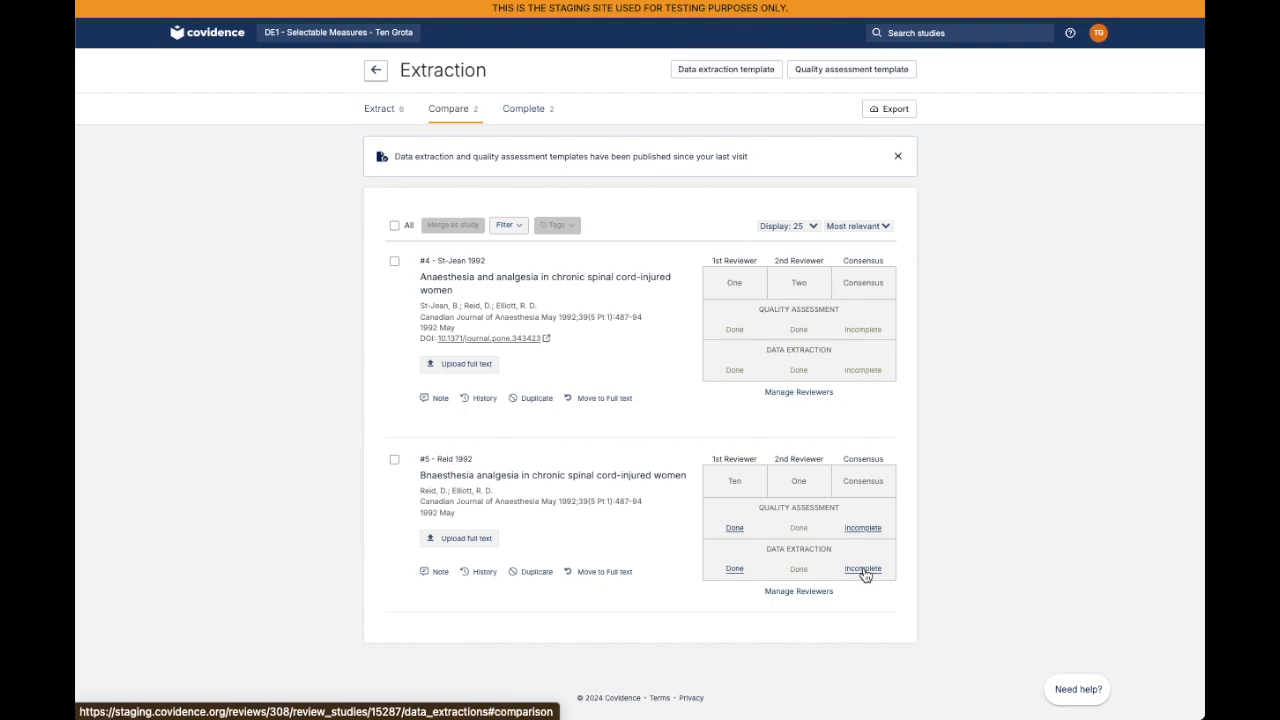
Step: Review the Reid 1992 data extraction consensus comparison, then return to the Extraction study list
{"action": "left_click", "coordinate": [862, 568]}
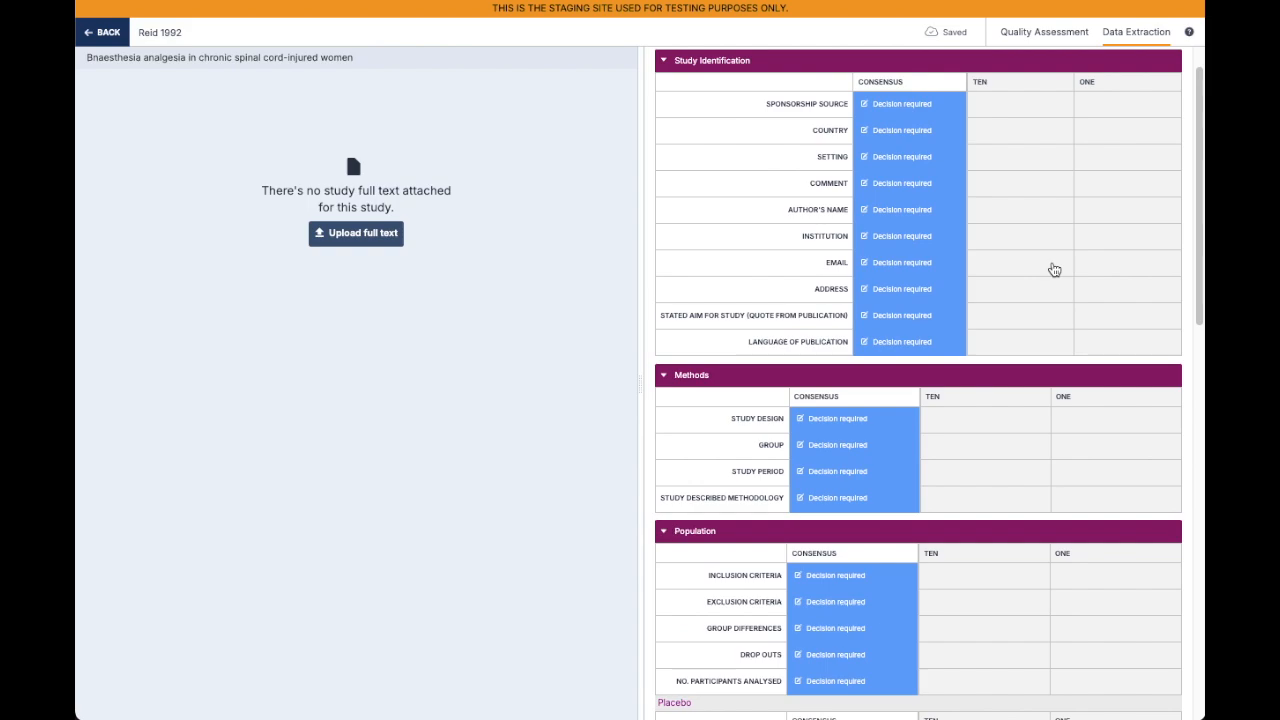
{"action": "scroll", "scroll_direction": "down", "scroll_amount": 3}
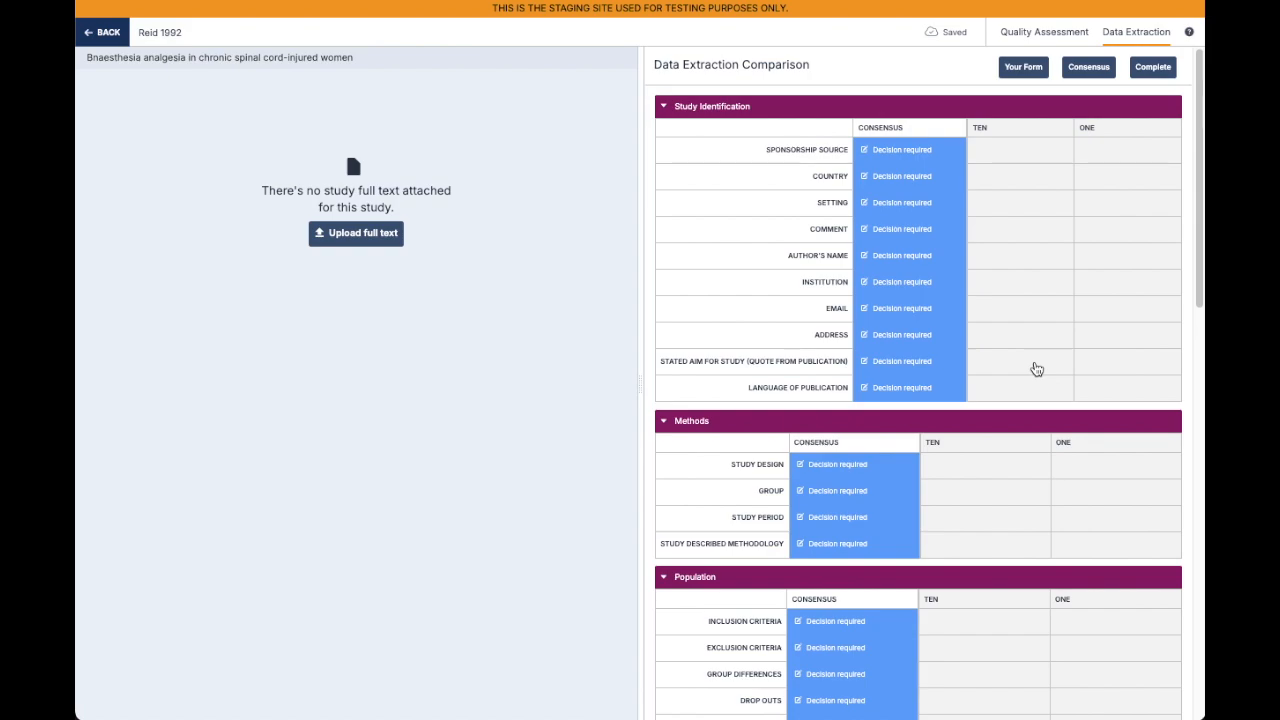
{"action": "left_click", "coordinate": [100, 32]}
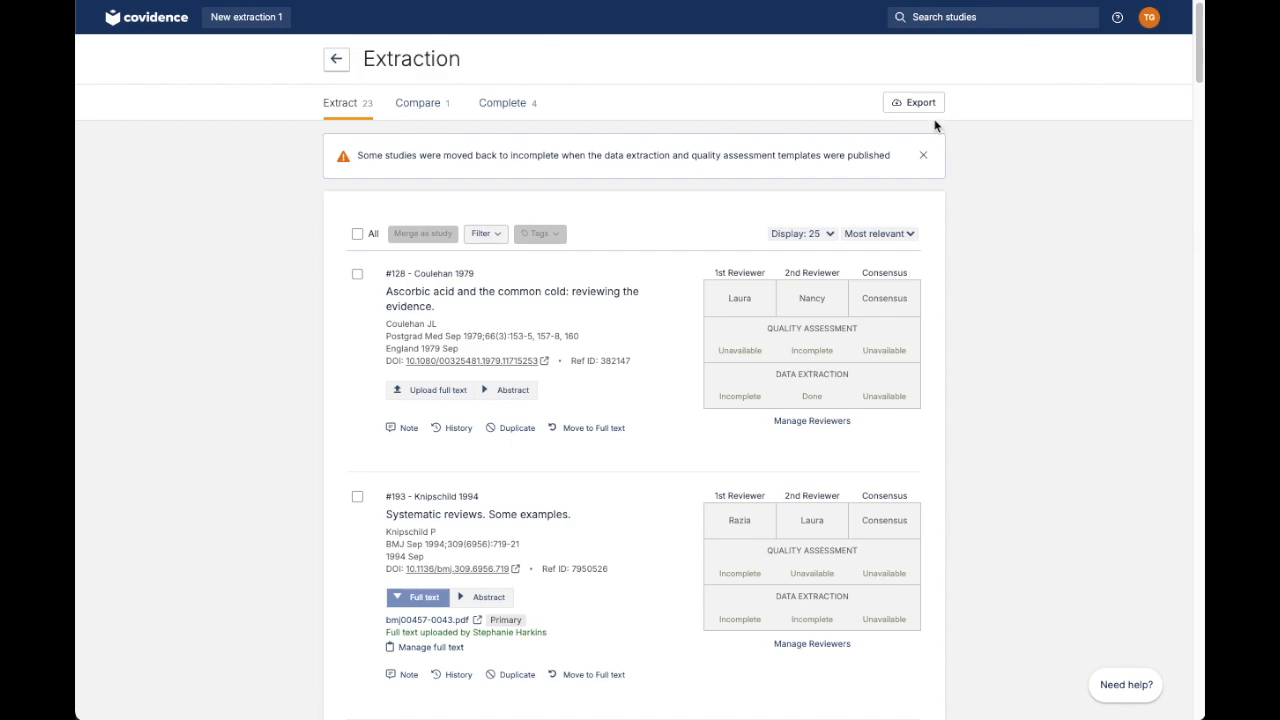
{"action": "mouse_move", "coordinate": [968, 156]}
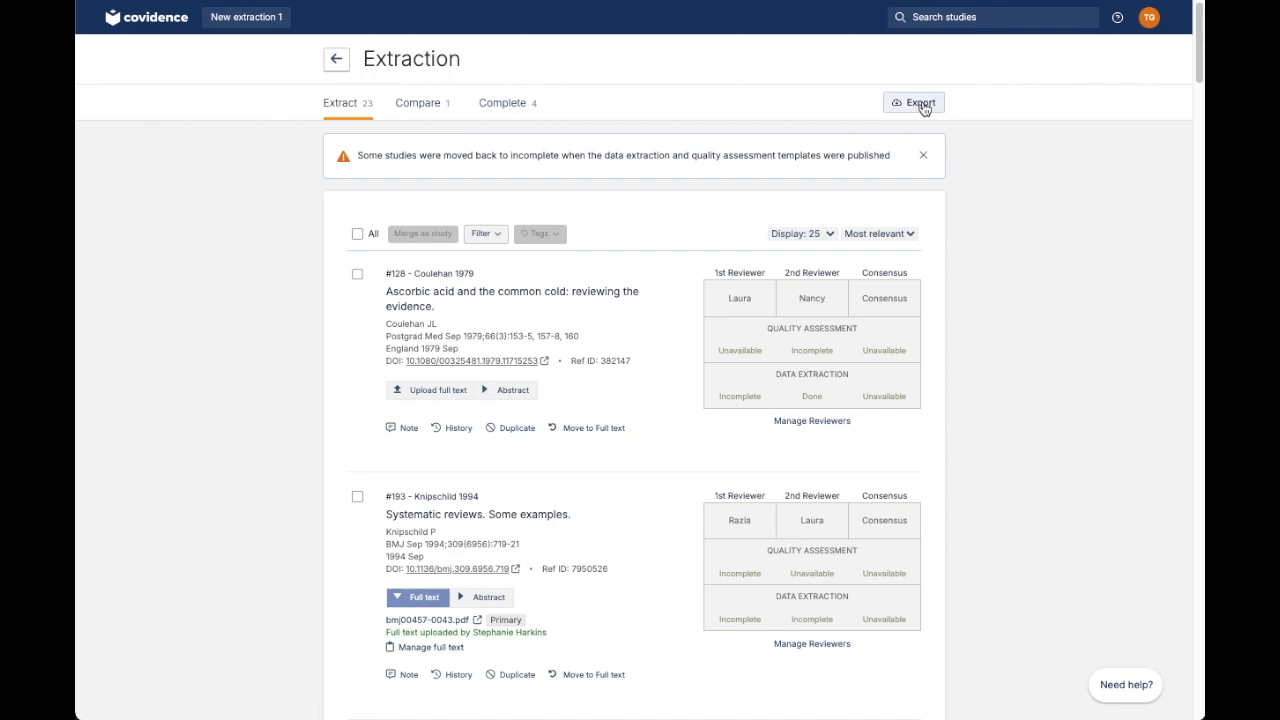
Step: Export the review's RevMan Web files: study information, arms, results, custom results and risk of bias
{"action": "left_click", "coordinate": [912, 102]}
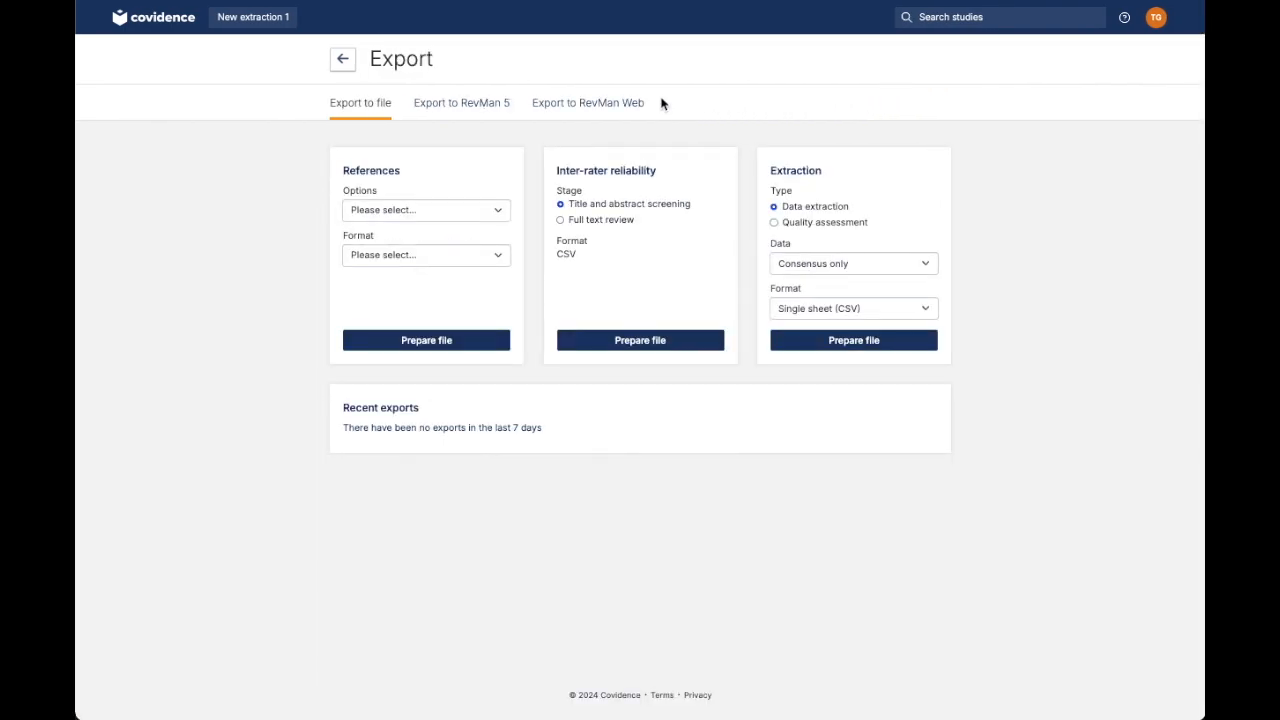
{"action": "left_click", "coordinate": [588, 102]}
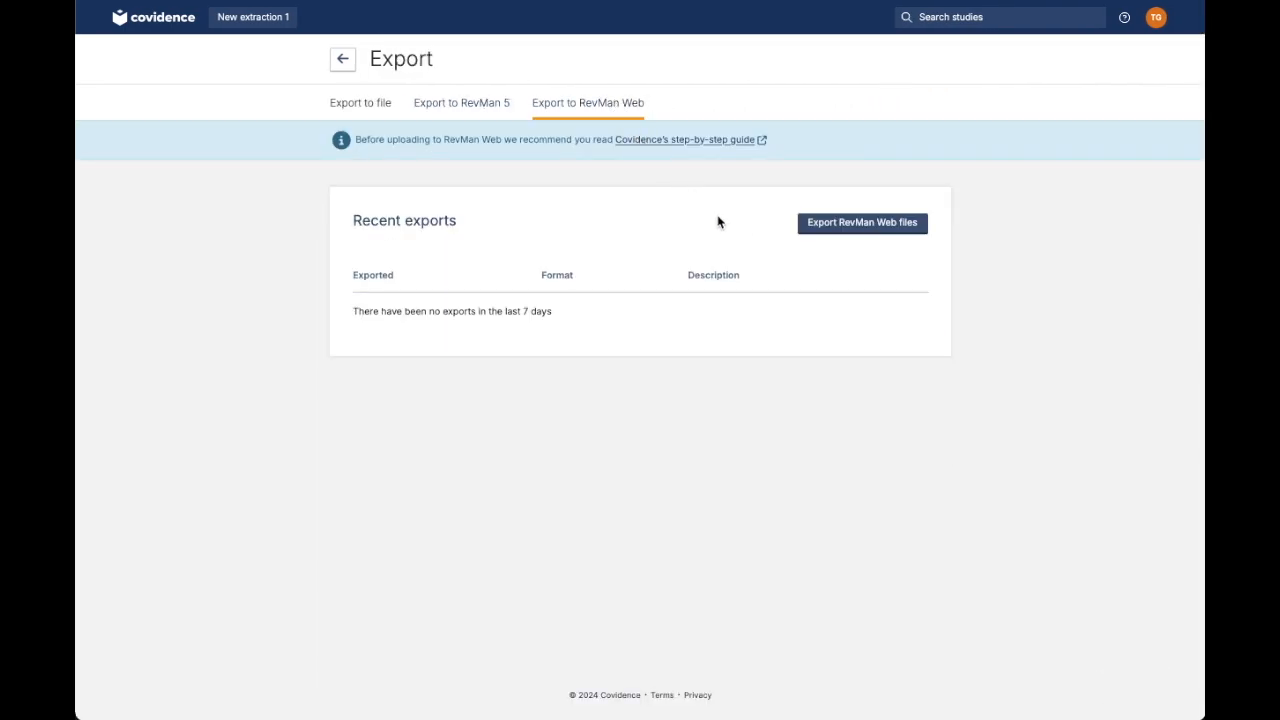
{"action": "left_click", "coordinate": [860, 224]}
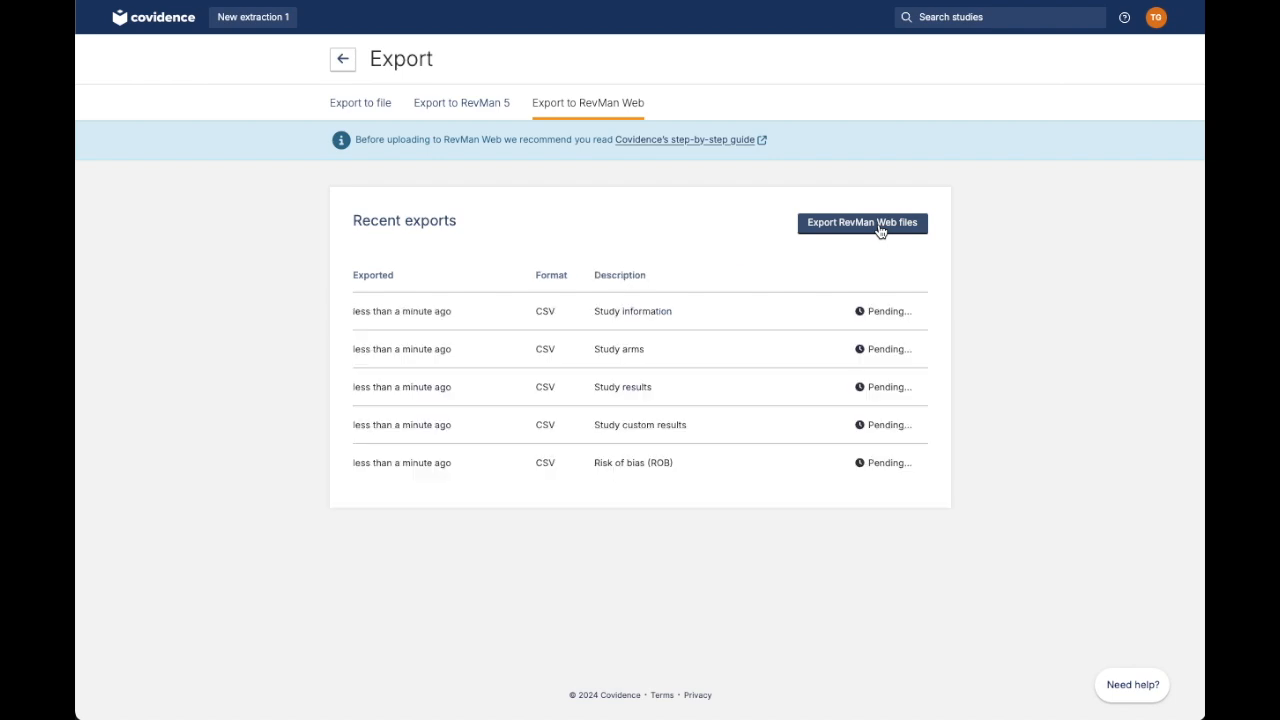
{"action": "mouse_move", "coordinate": [864, 302]}
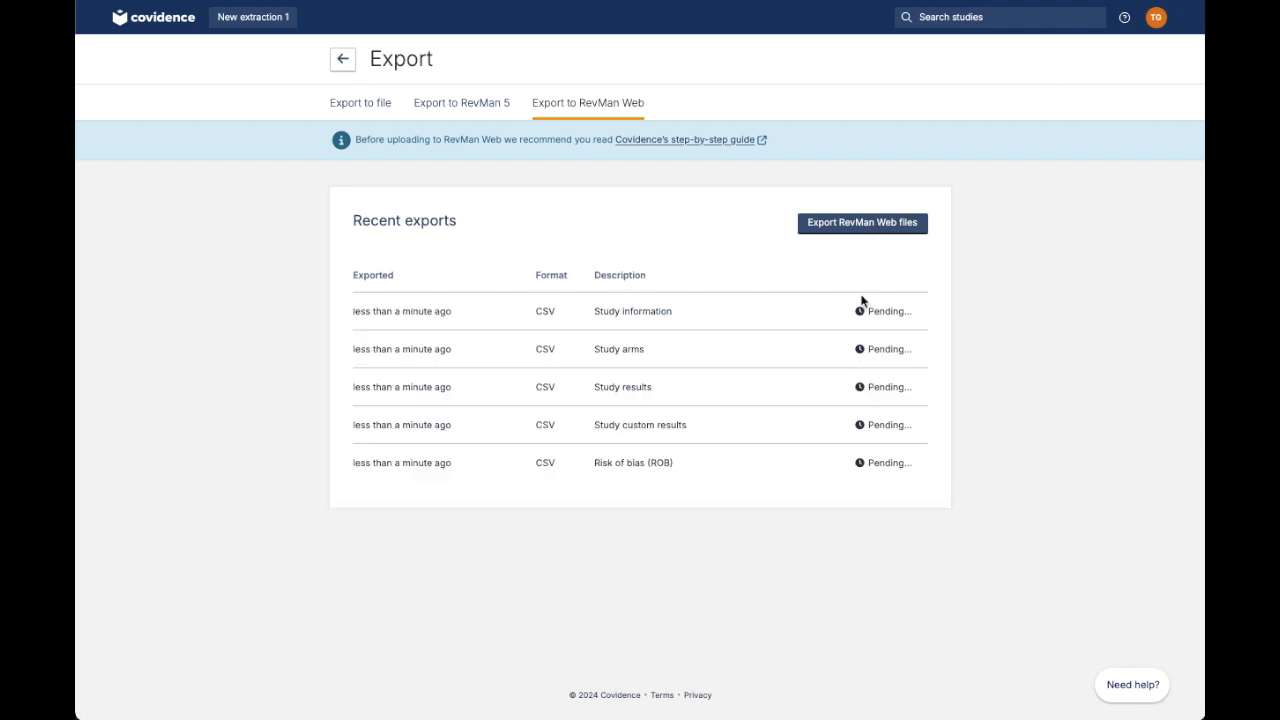